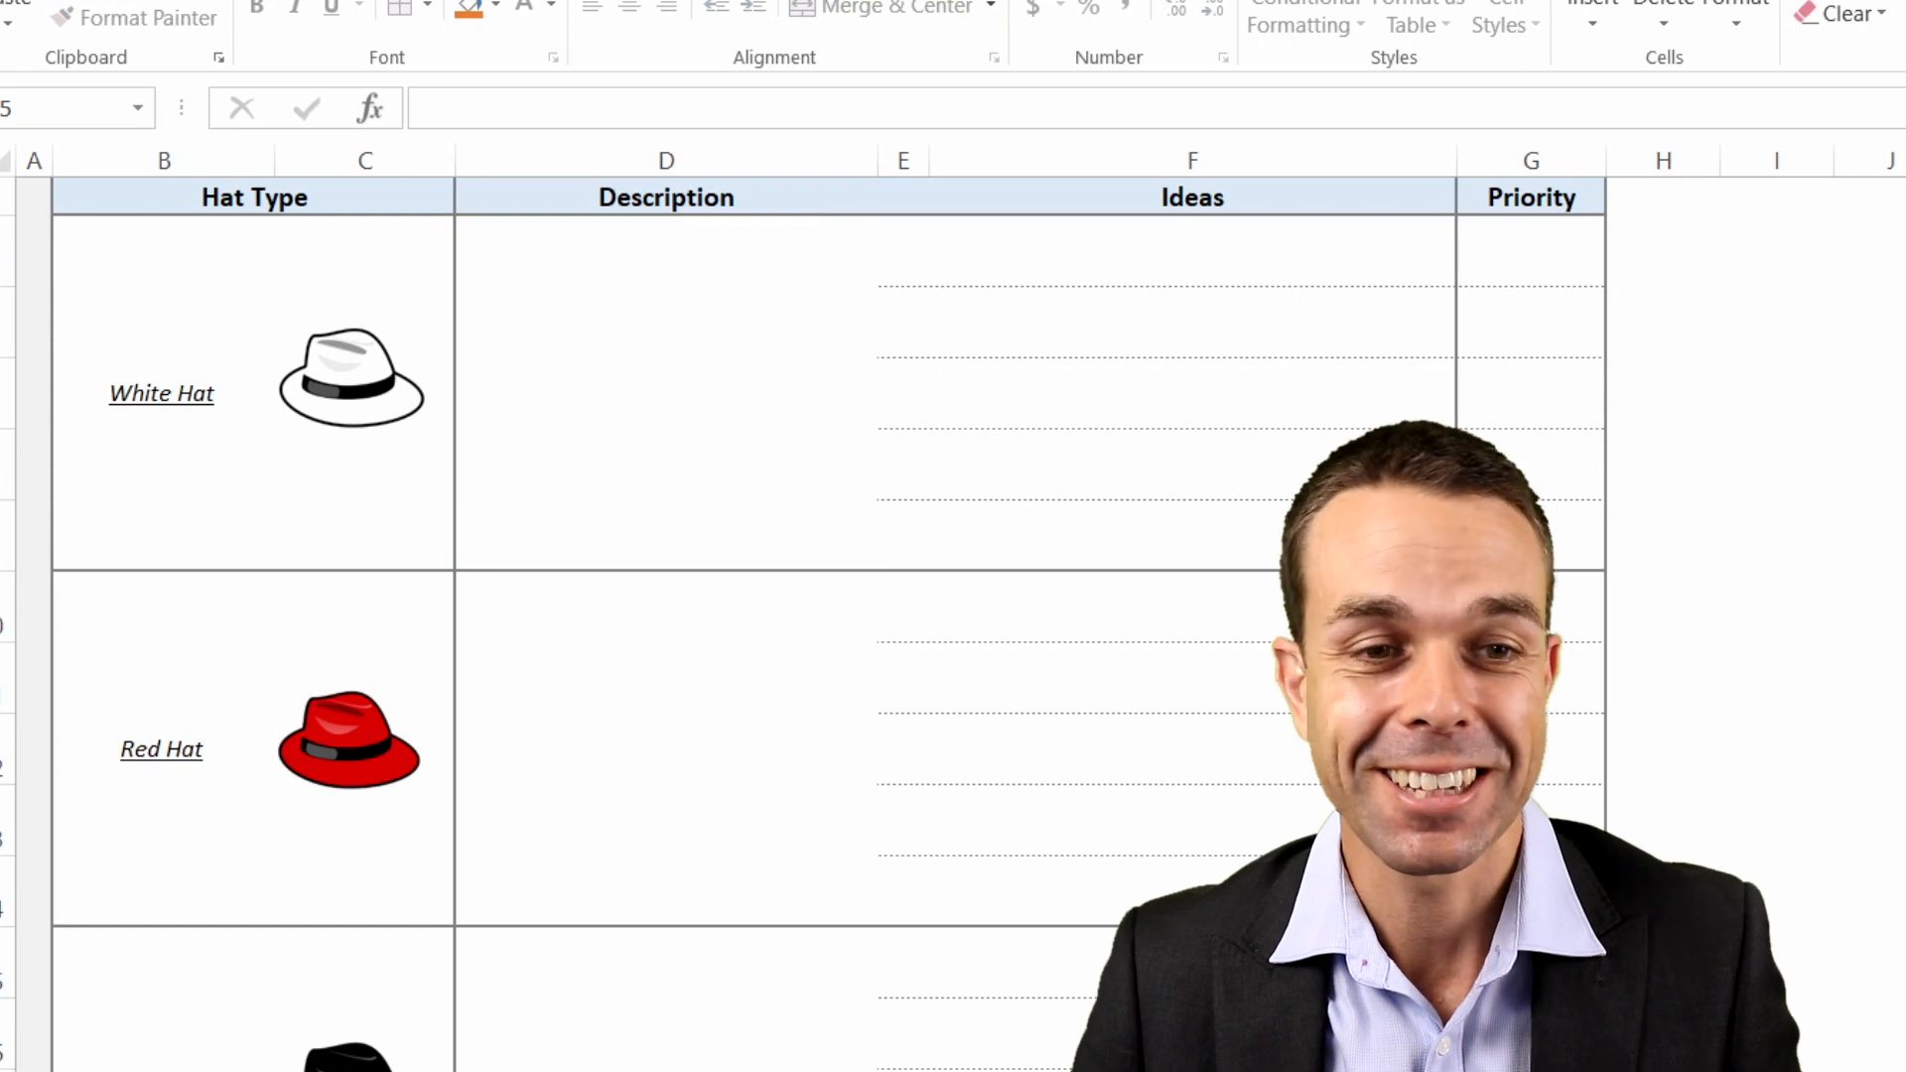
- Paste the White Hat facts-and-figures description into column D, then select the Red Hat description cell
click(665, 394)
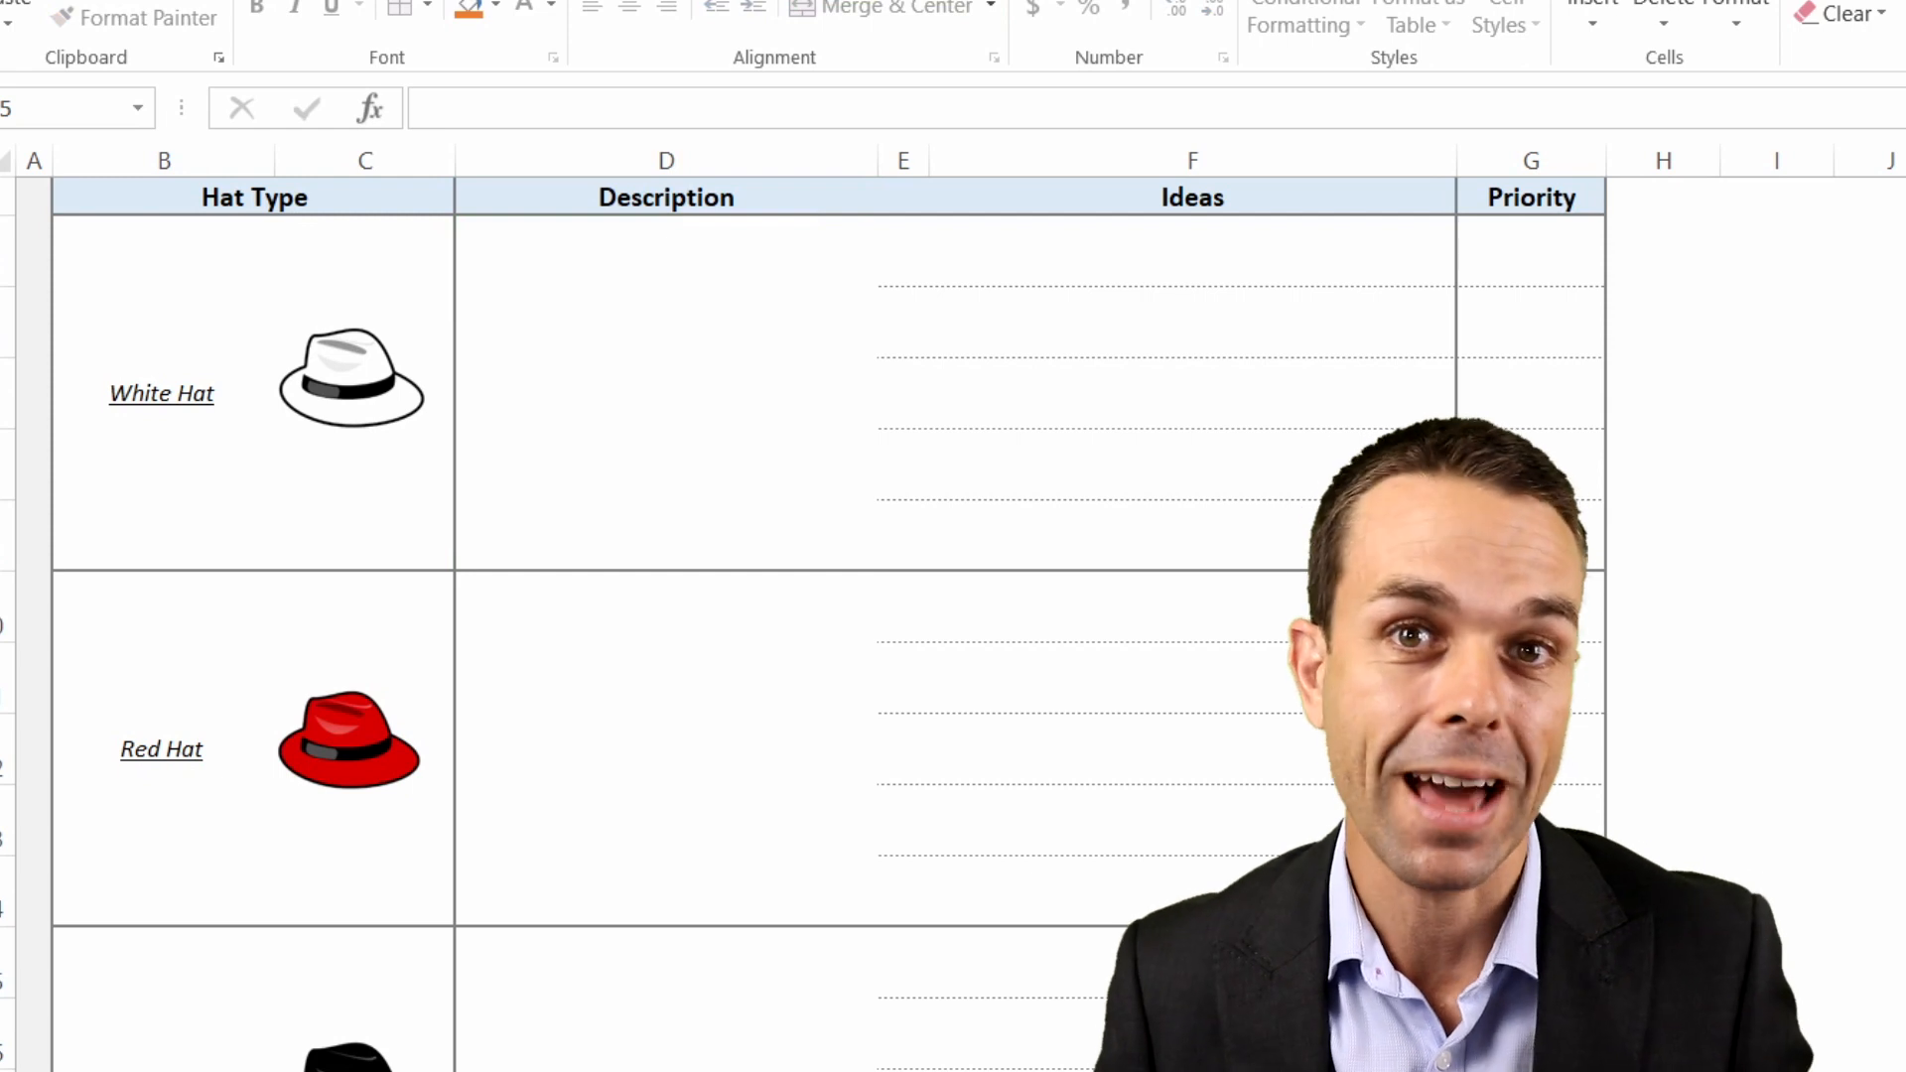
click(665, 389)
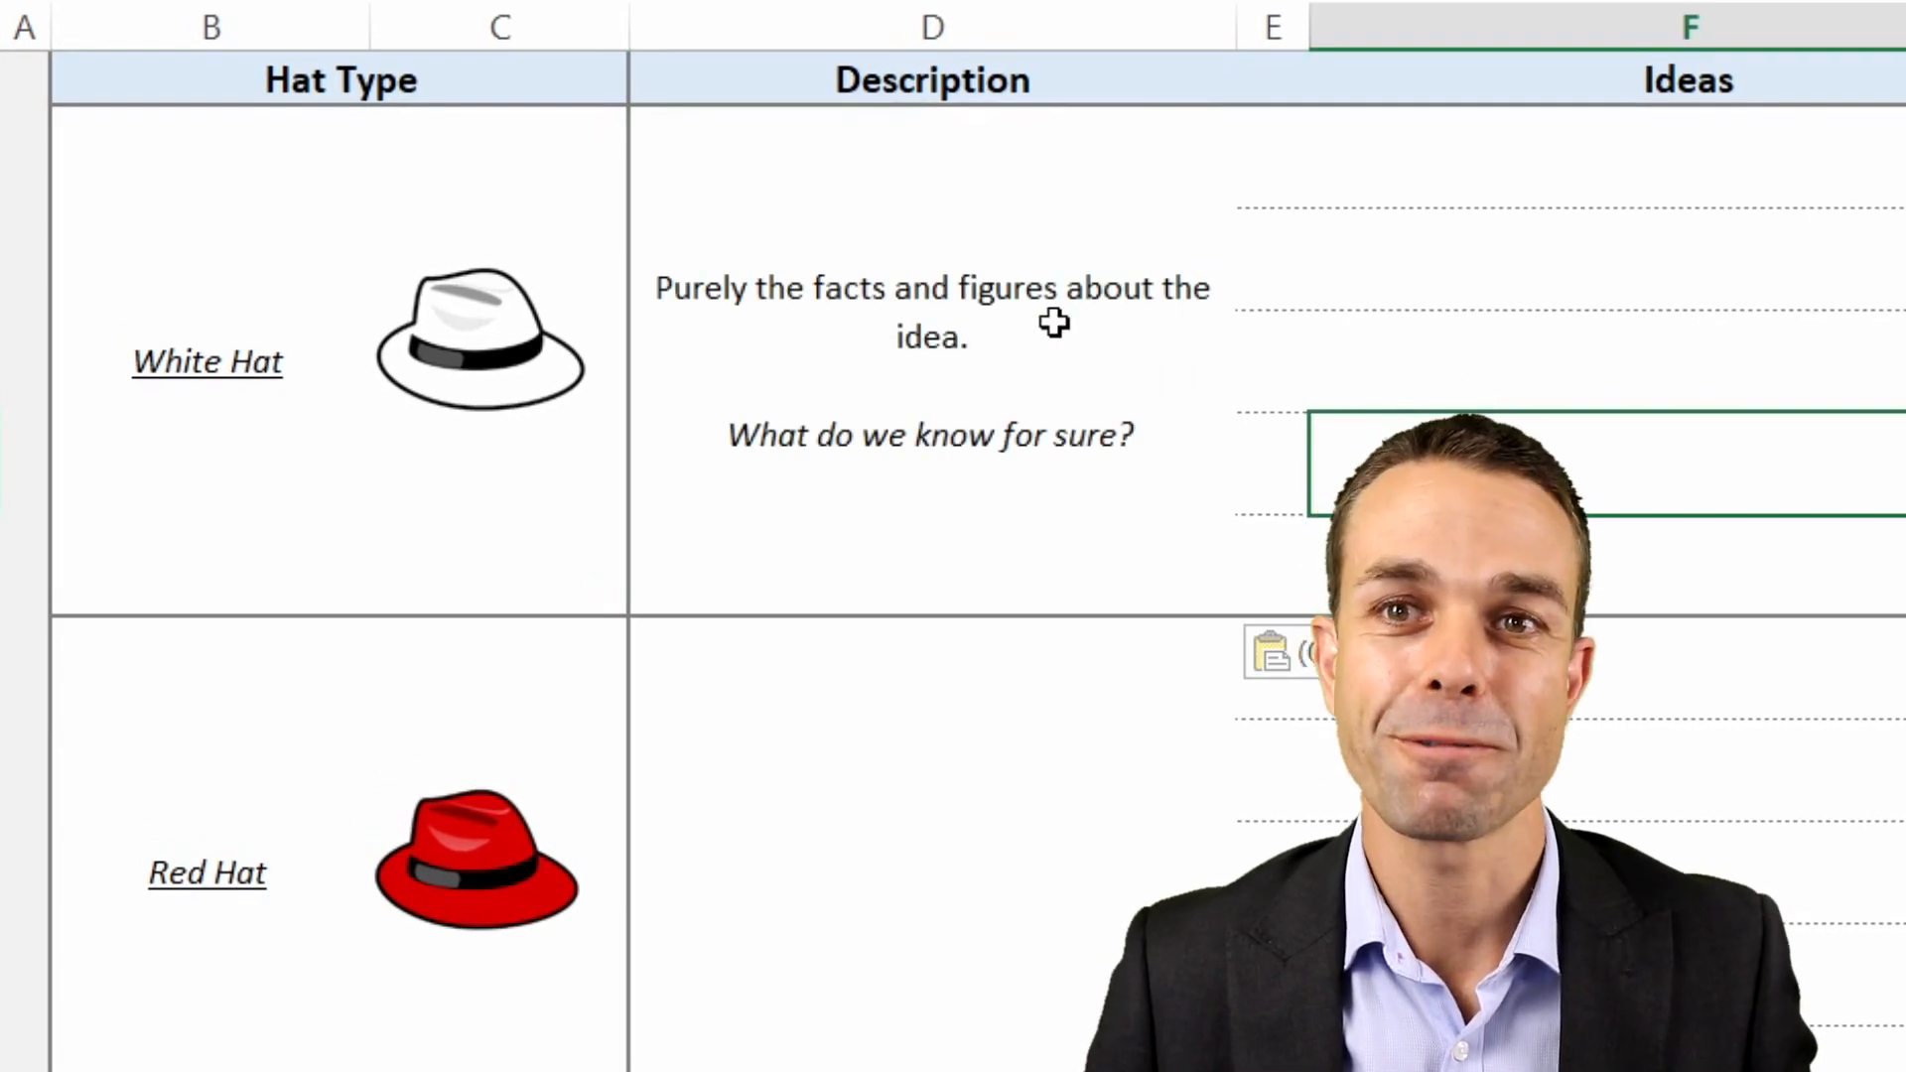
mouse_move(851, 395)
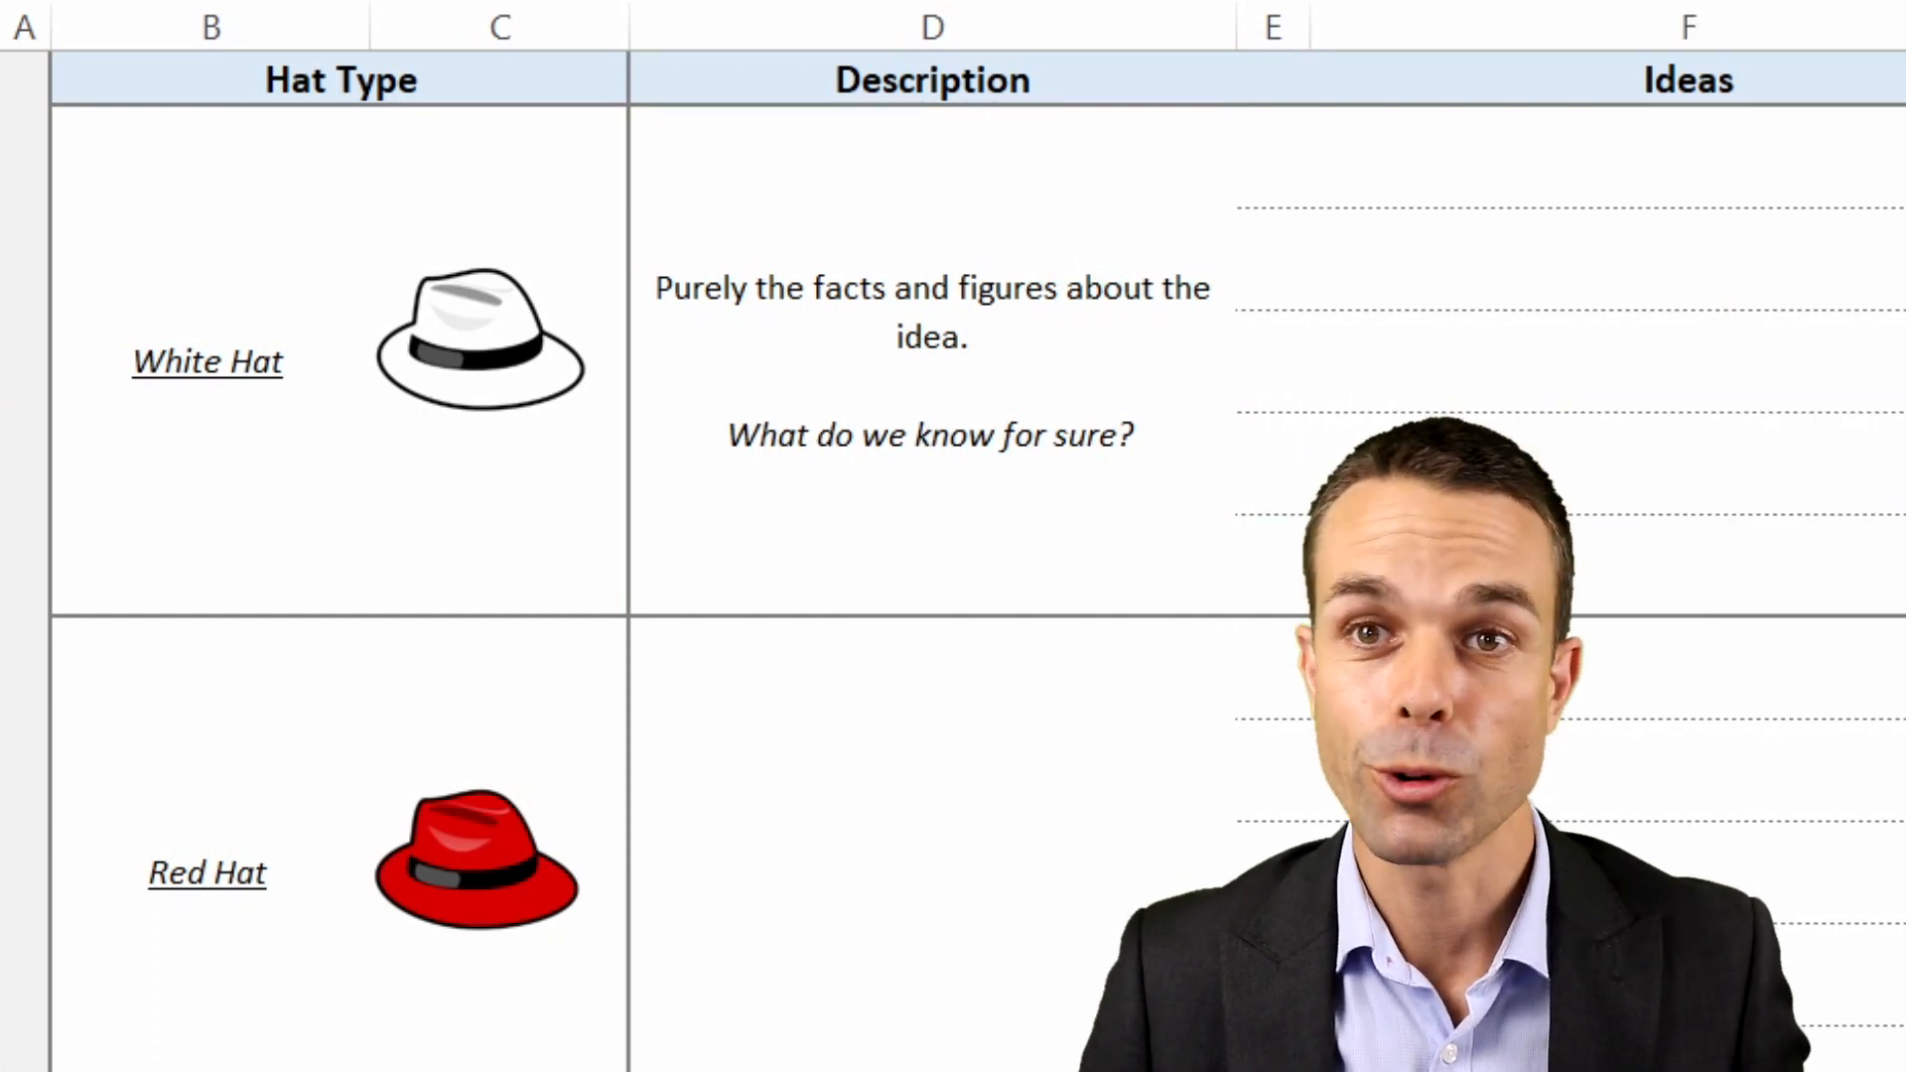
click(830, 775)
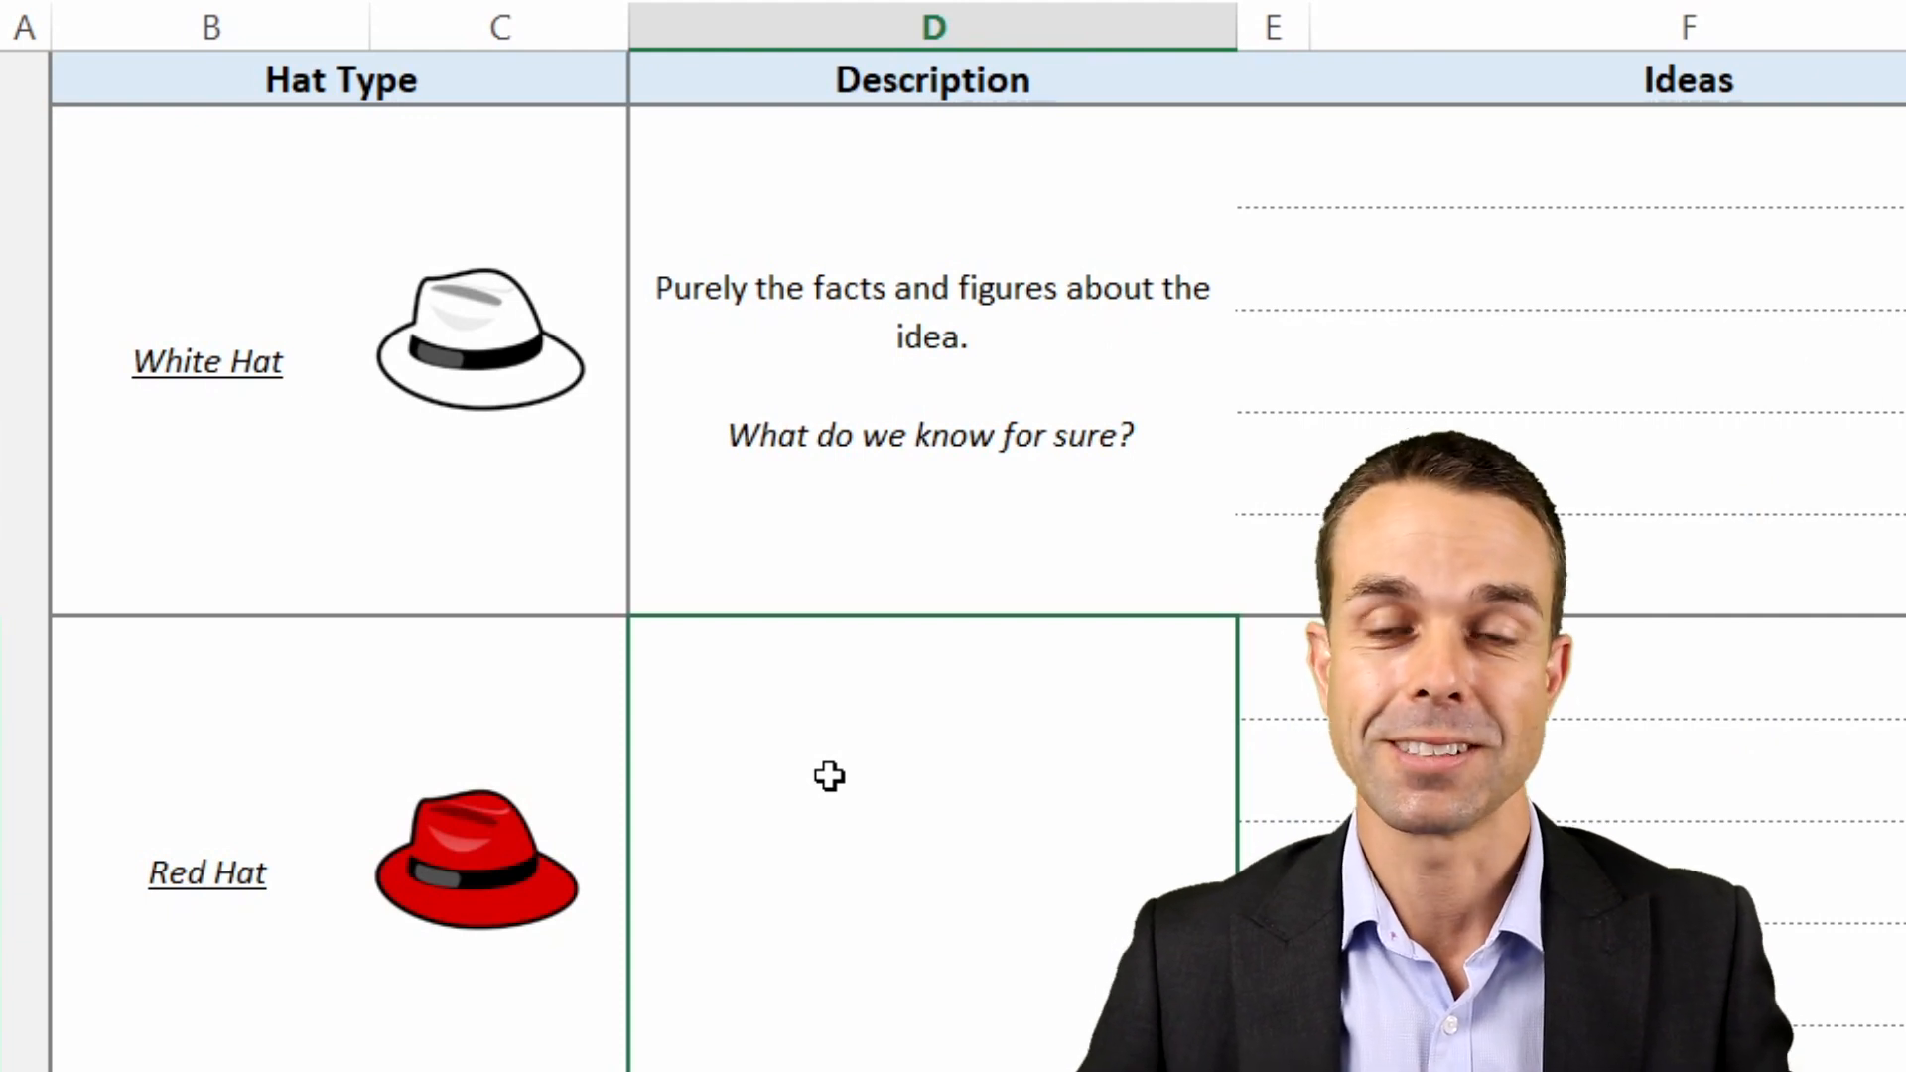
mouse_move(1632, 575)
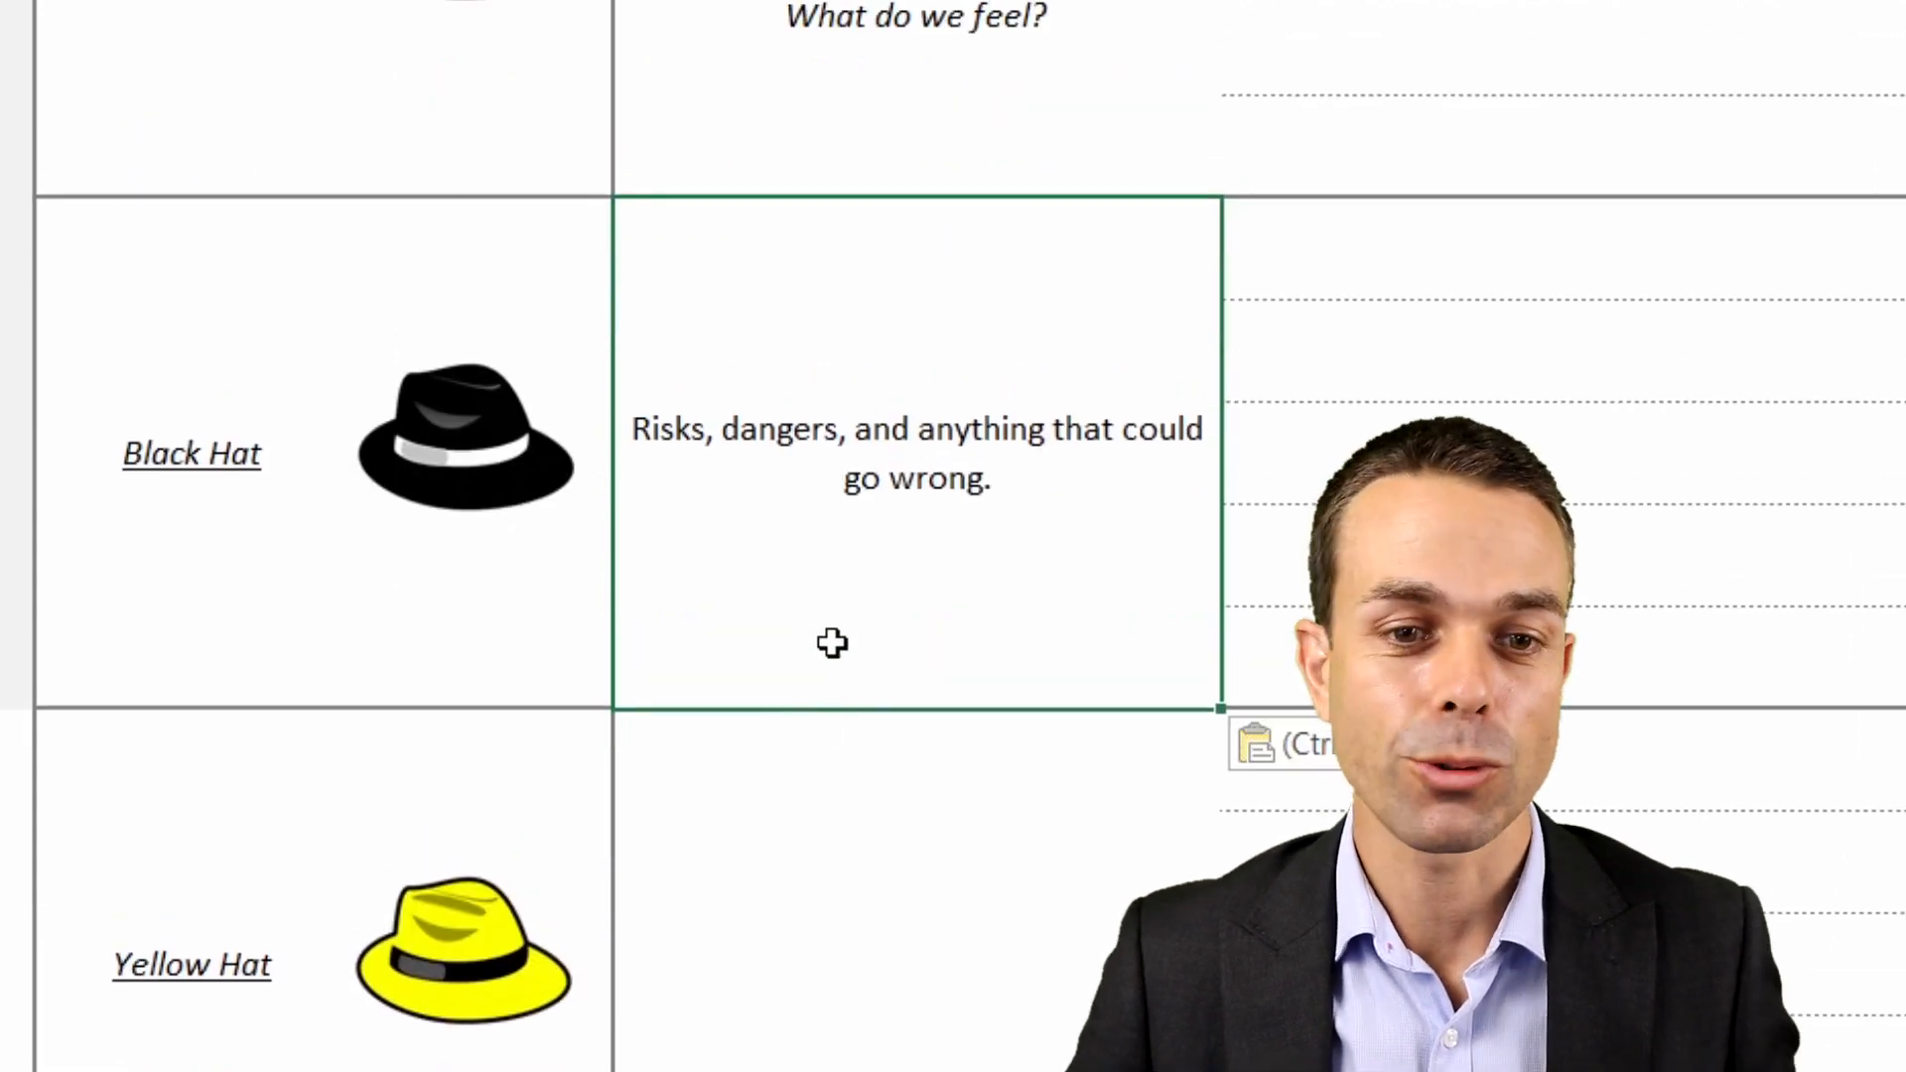
mouse_move(874, 520)
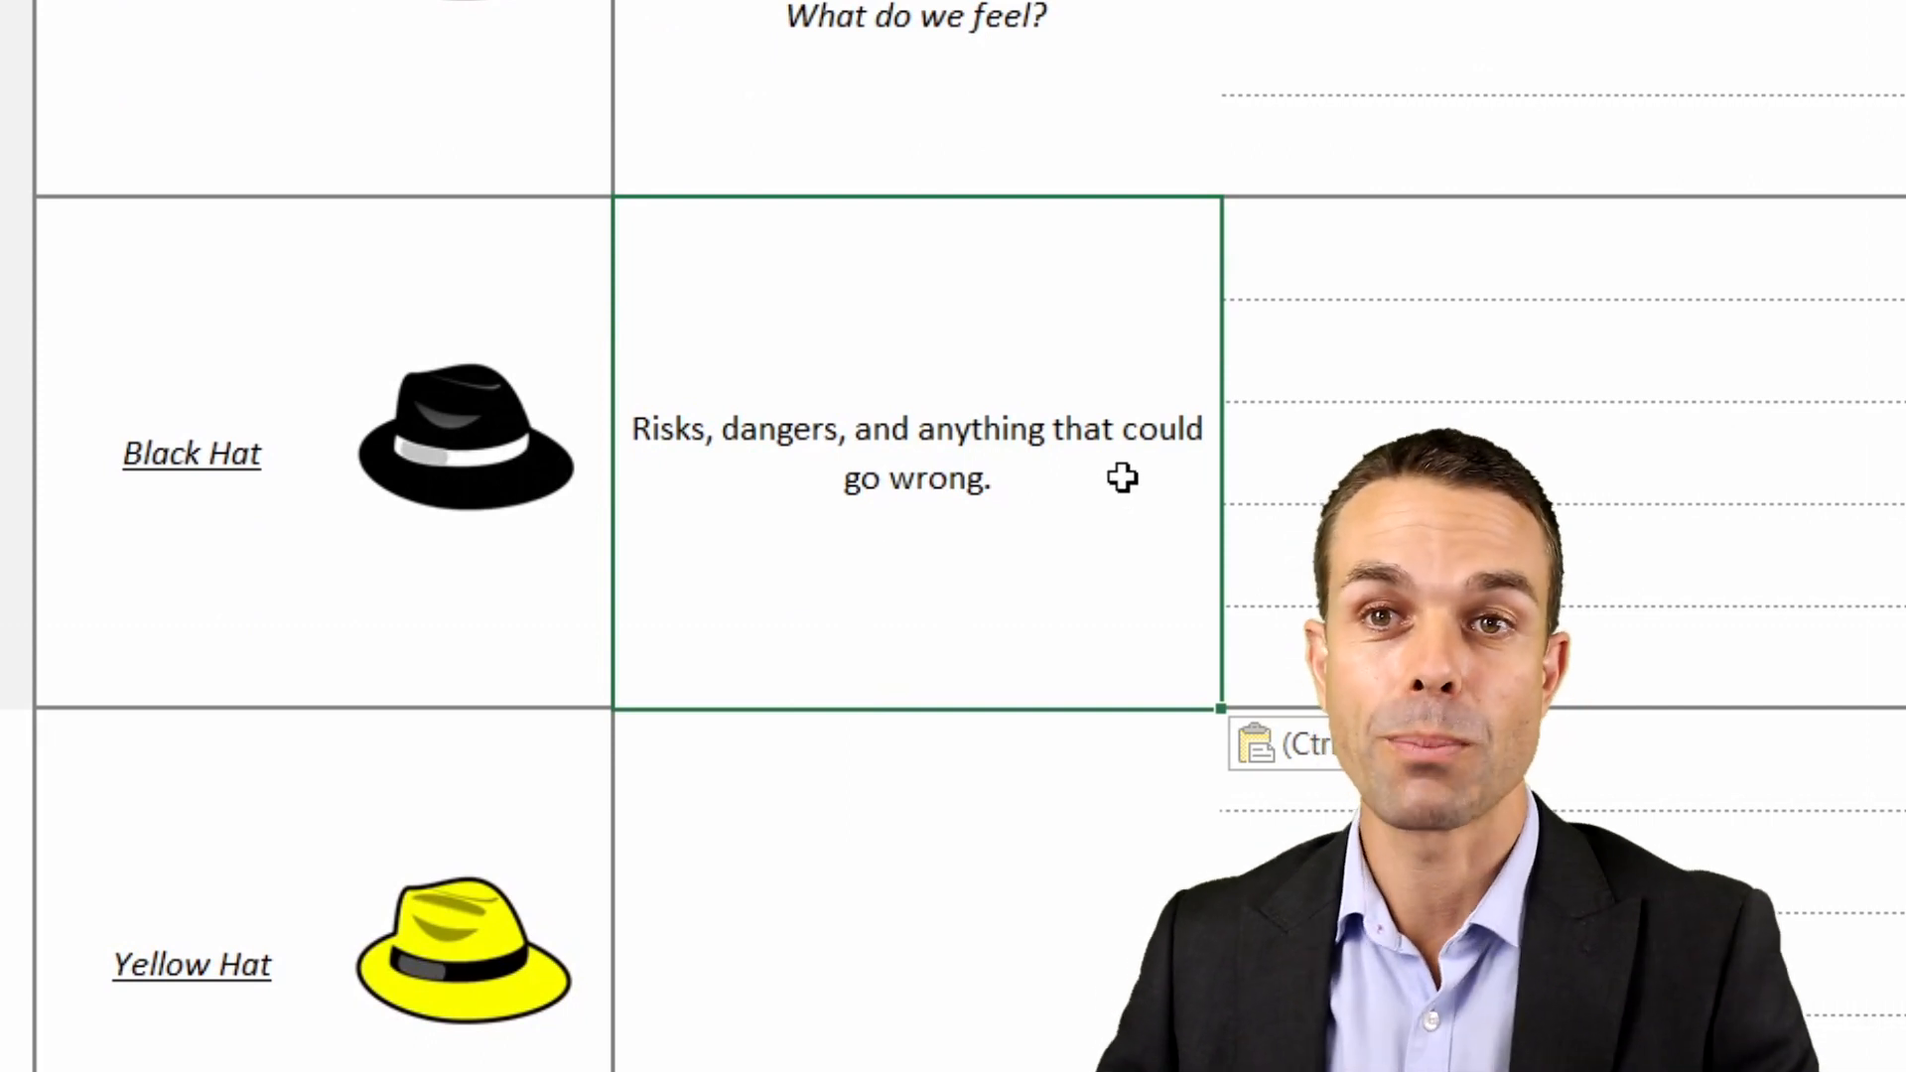
mouse_move(979, 336)
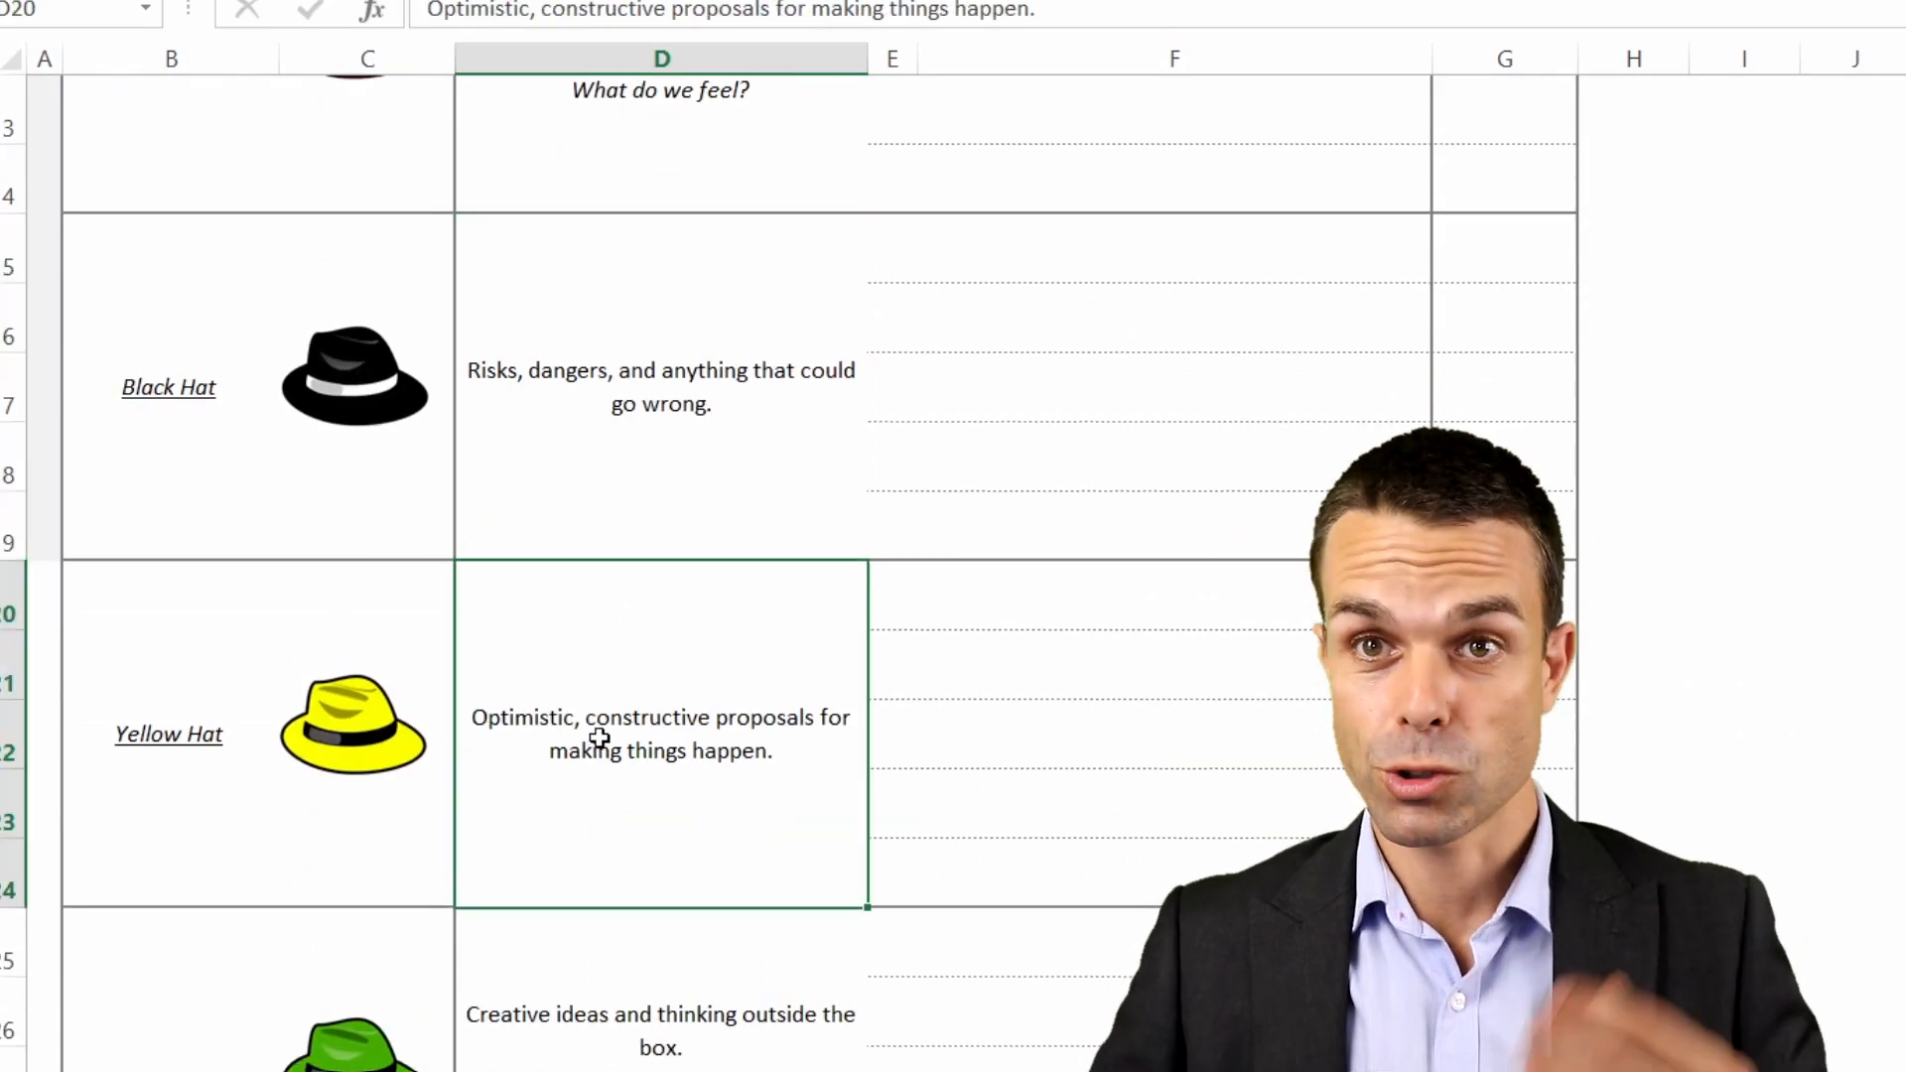
- Add the Blue Hat description 'Summarise and conclude with next steps' and return to the top
scroll(down, 3)
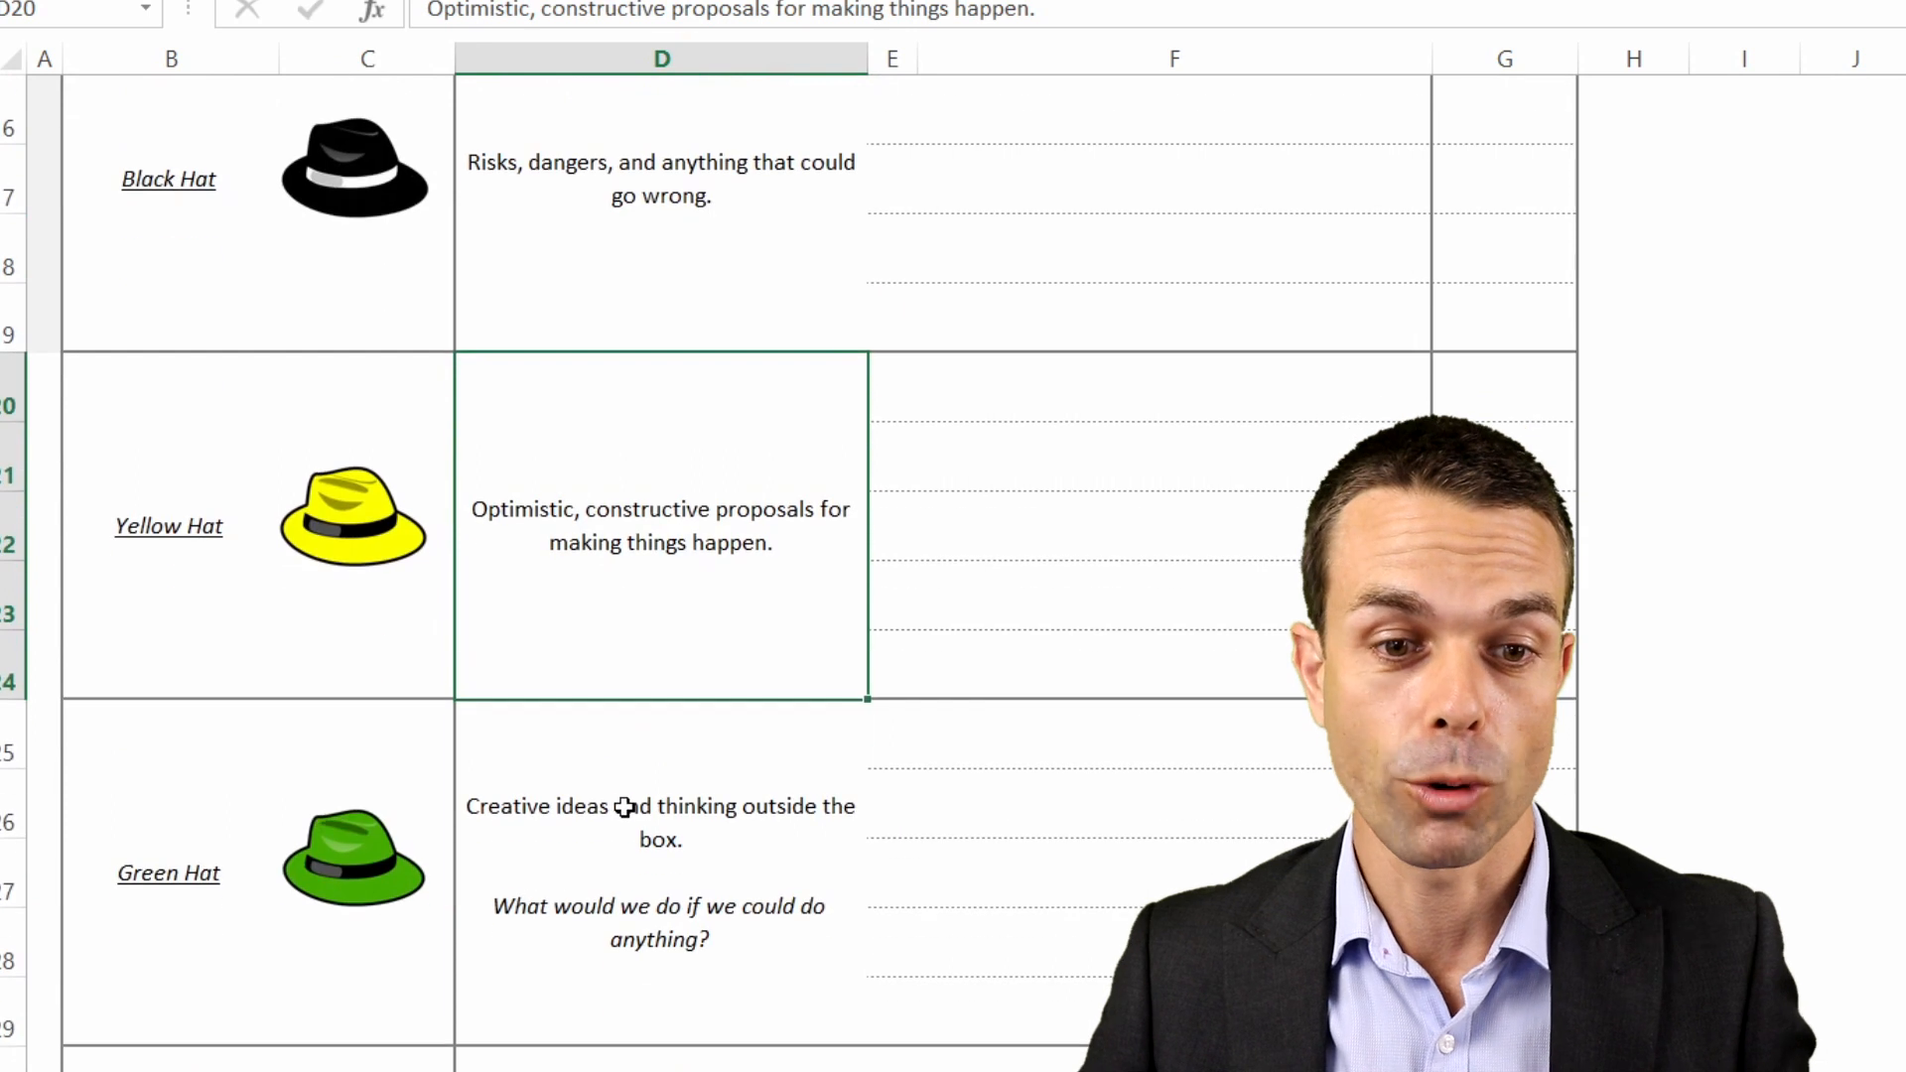
click(660, 872)
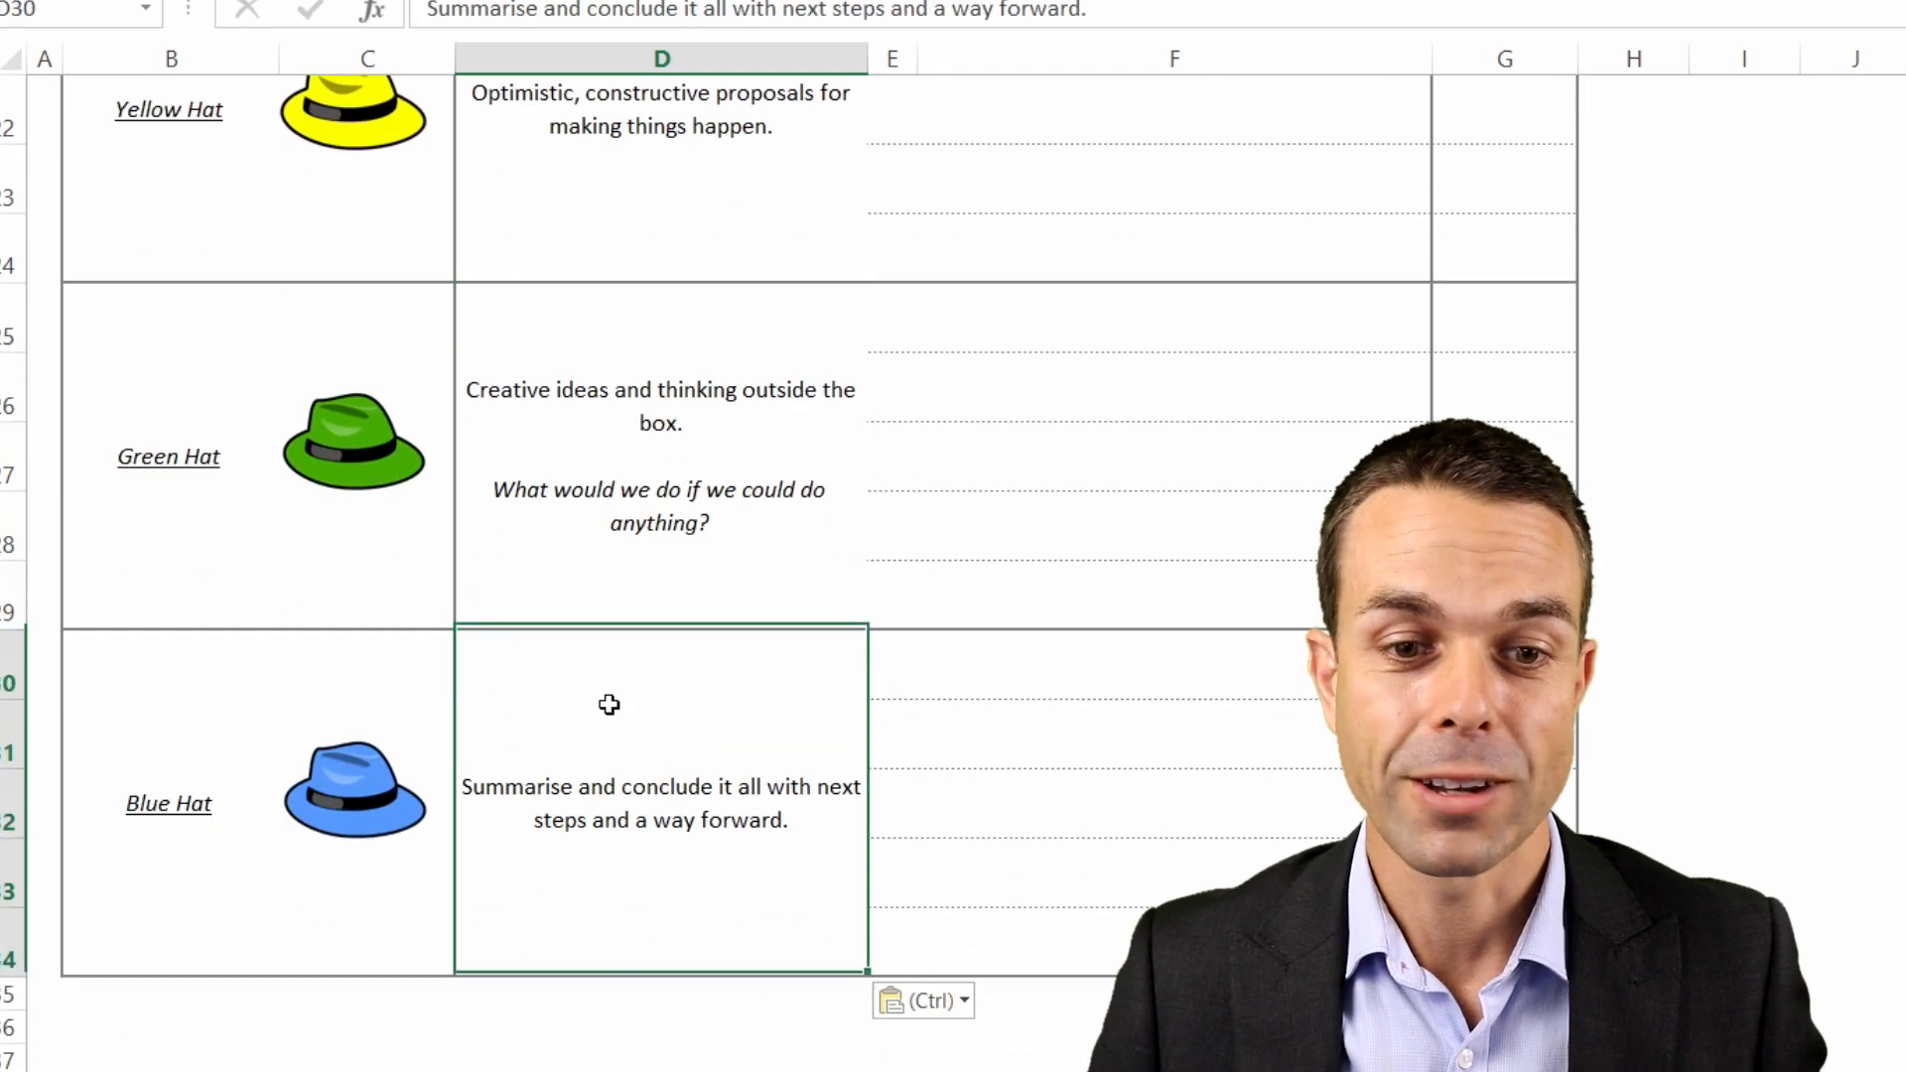
mouse_move(623, 836)
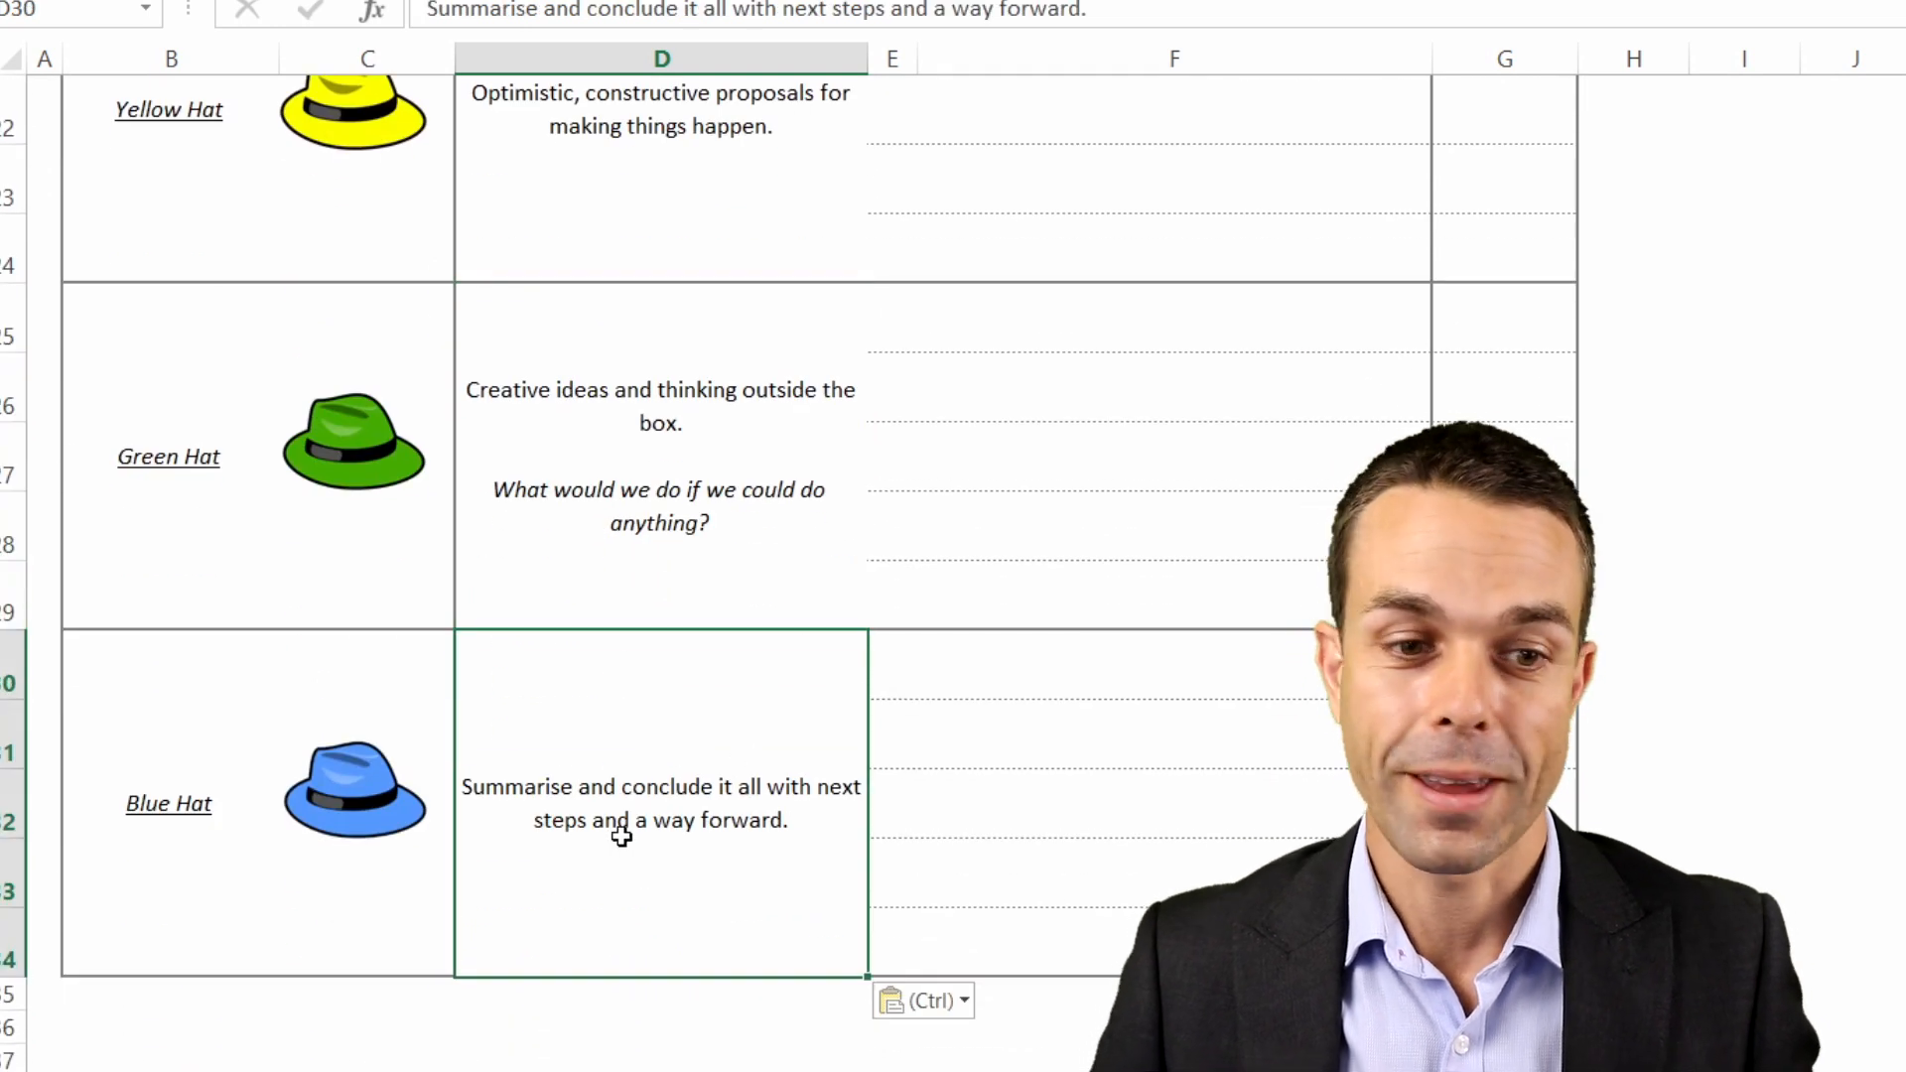
scroll(up, 3)
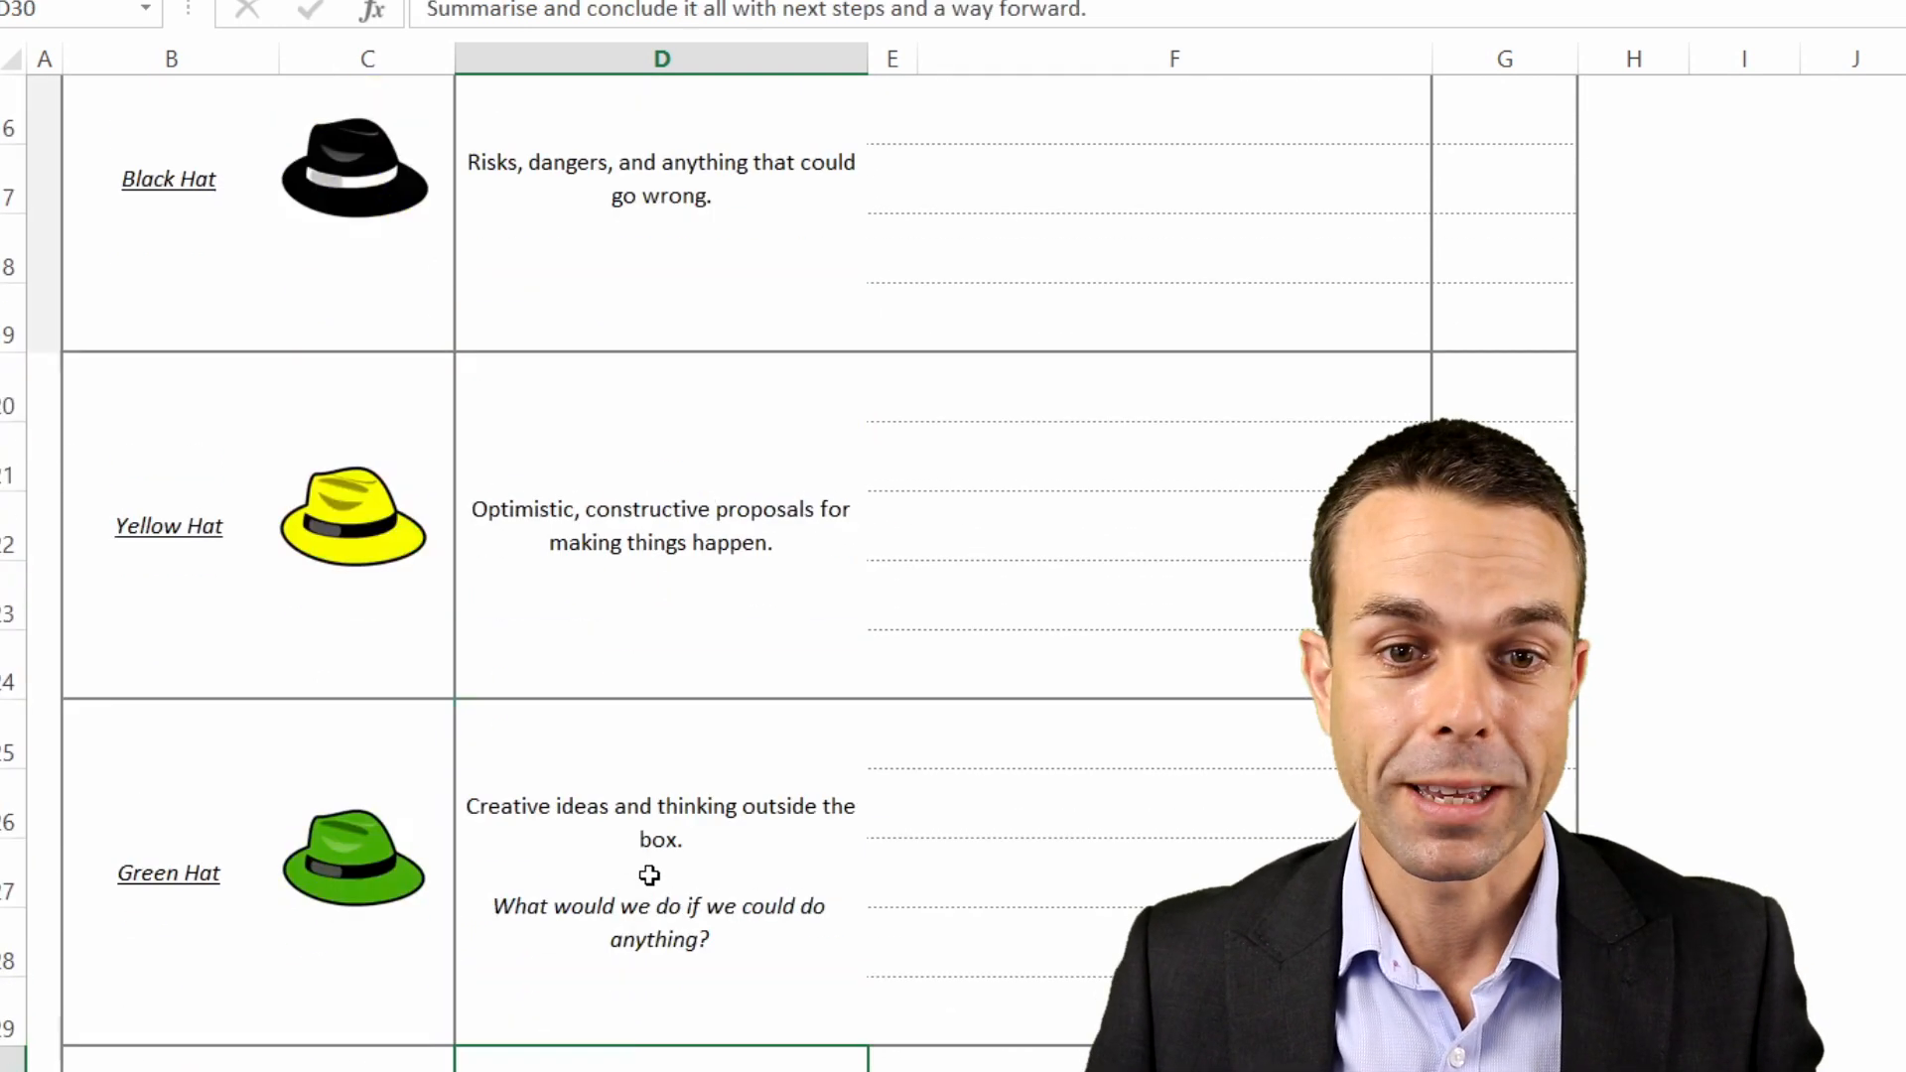
scroll(up, 3)
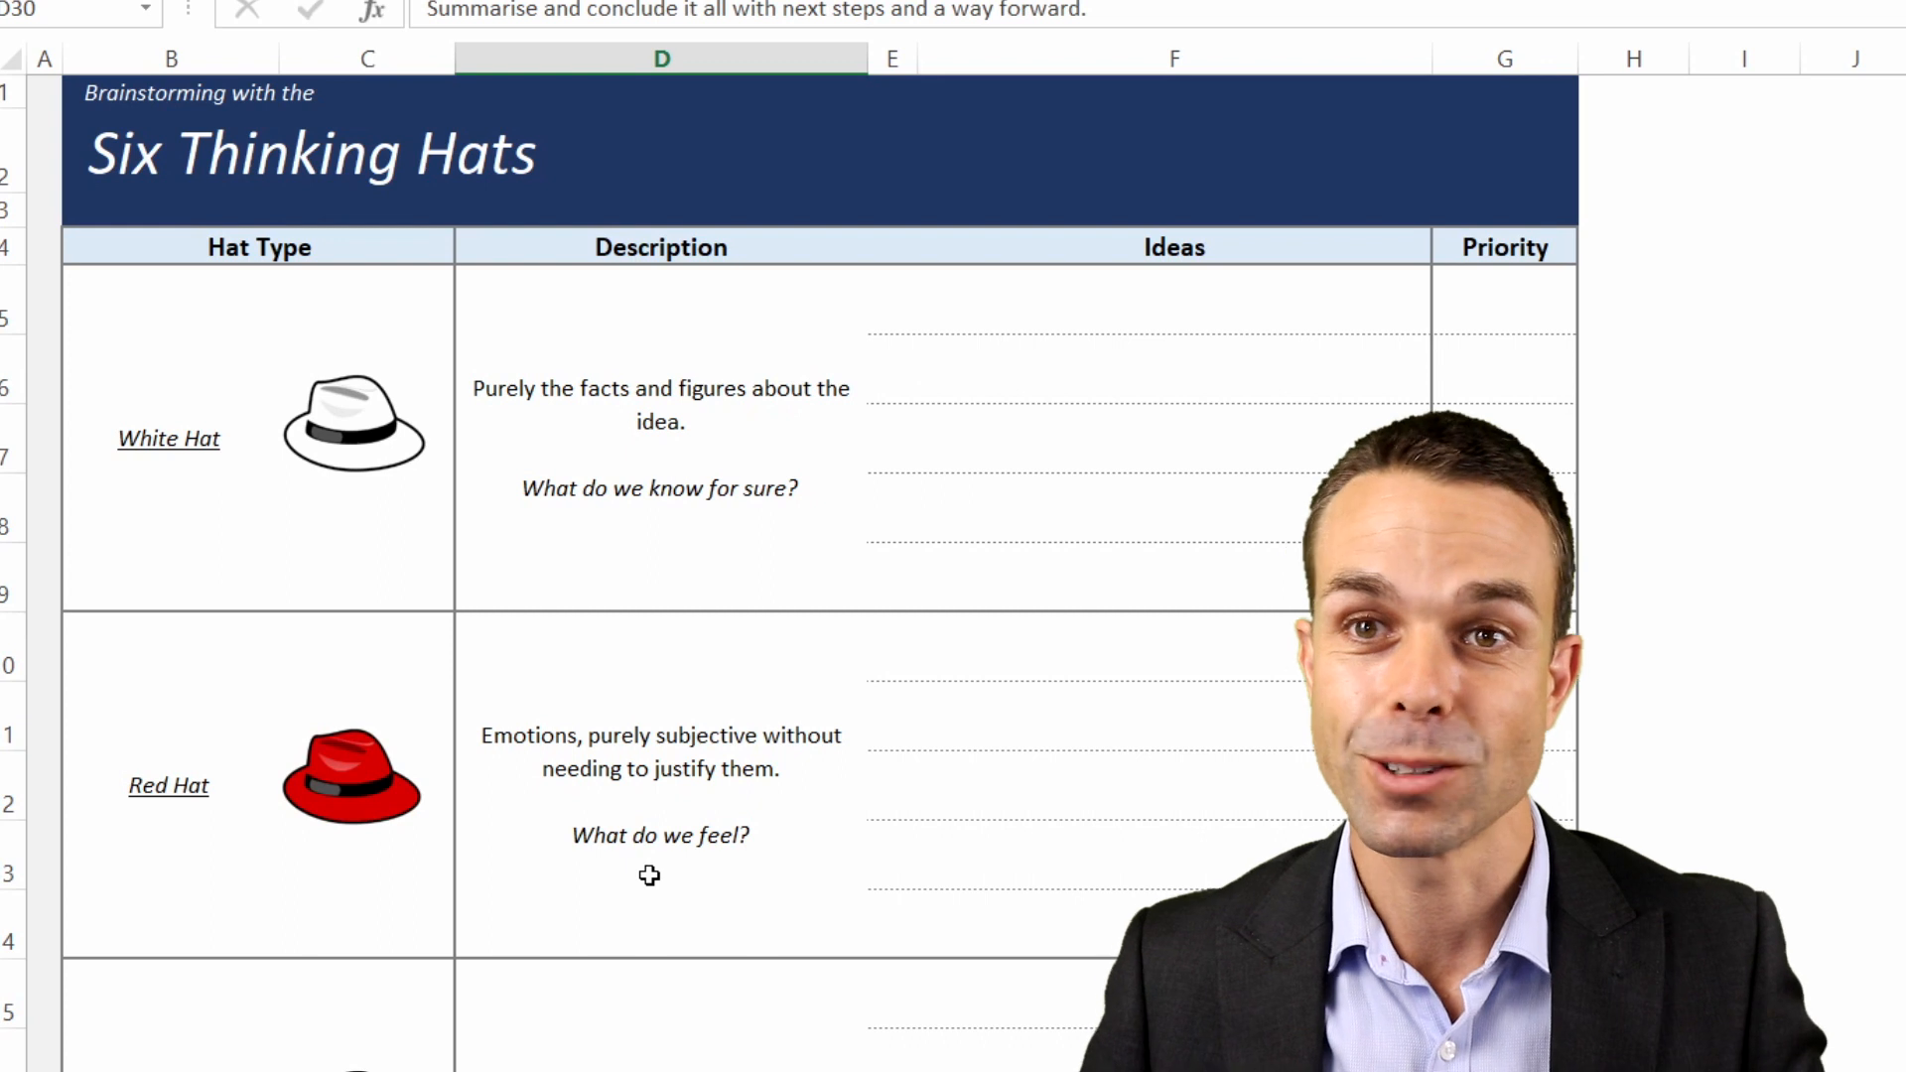
- Select the Priority column from G5 down to its last cell
click(1090, 523)
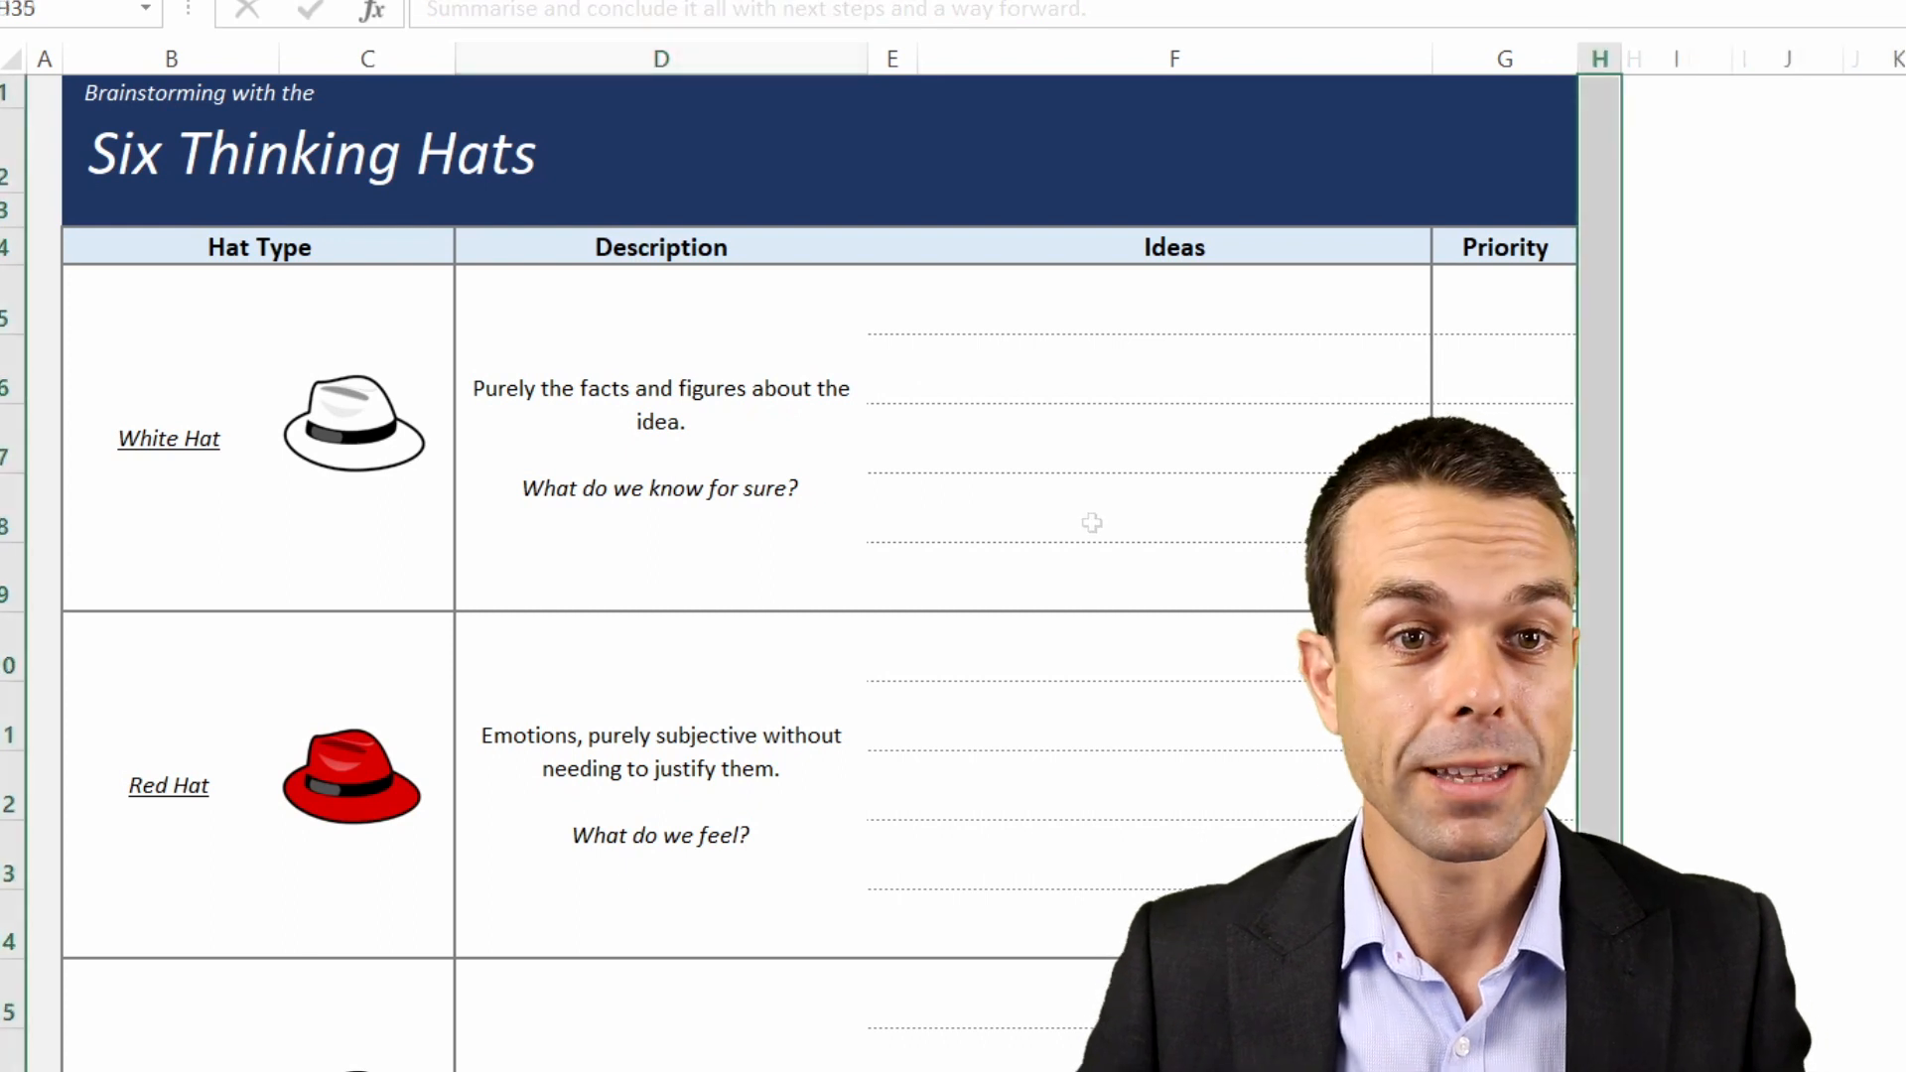
scroll(down, 3)
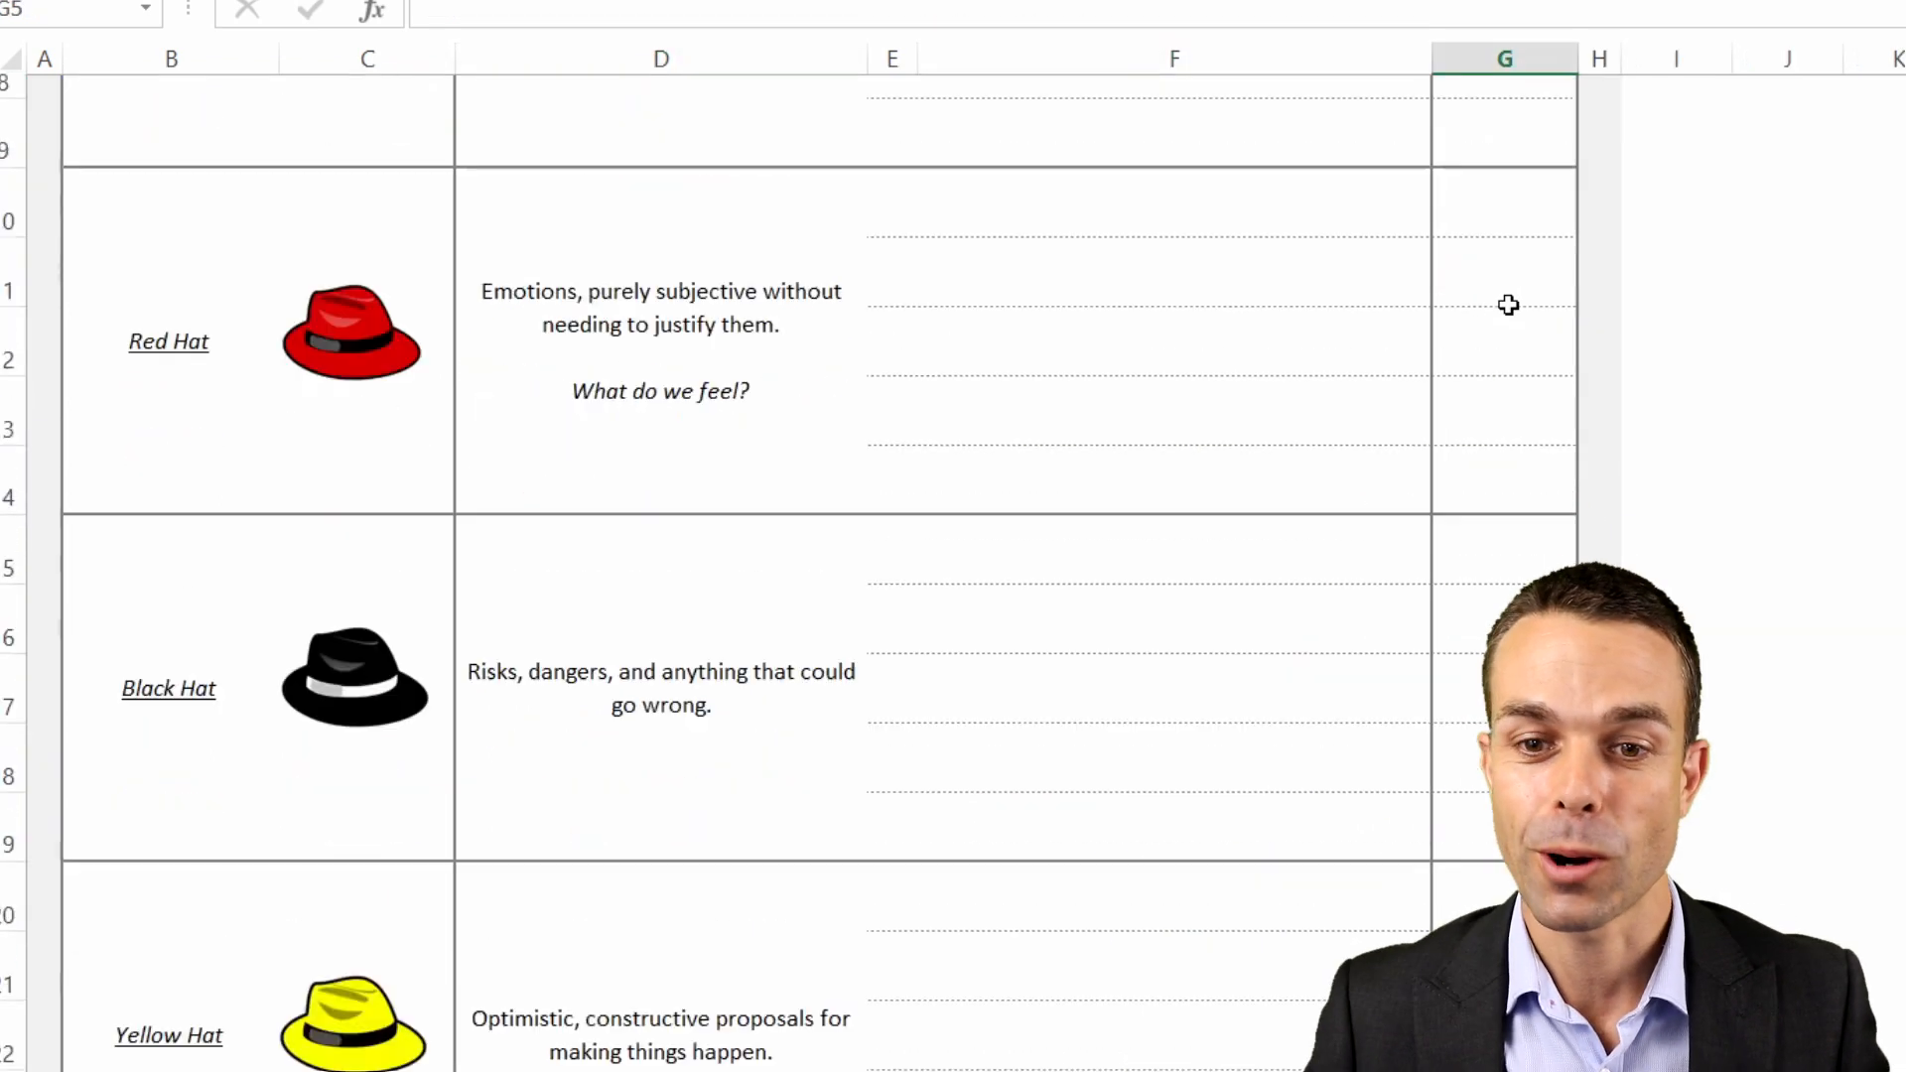
scroll(down, 3)
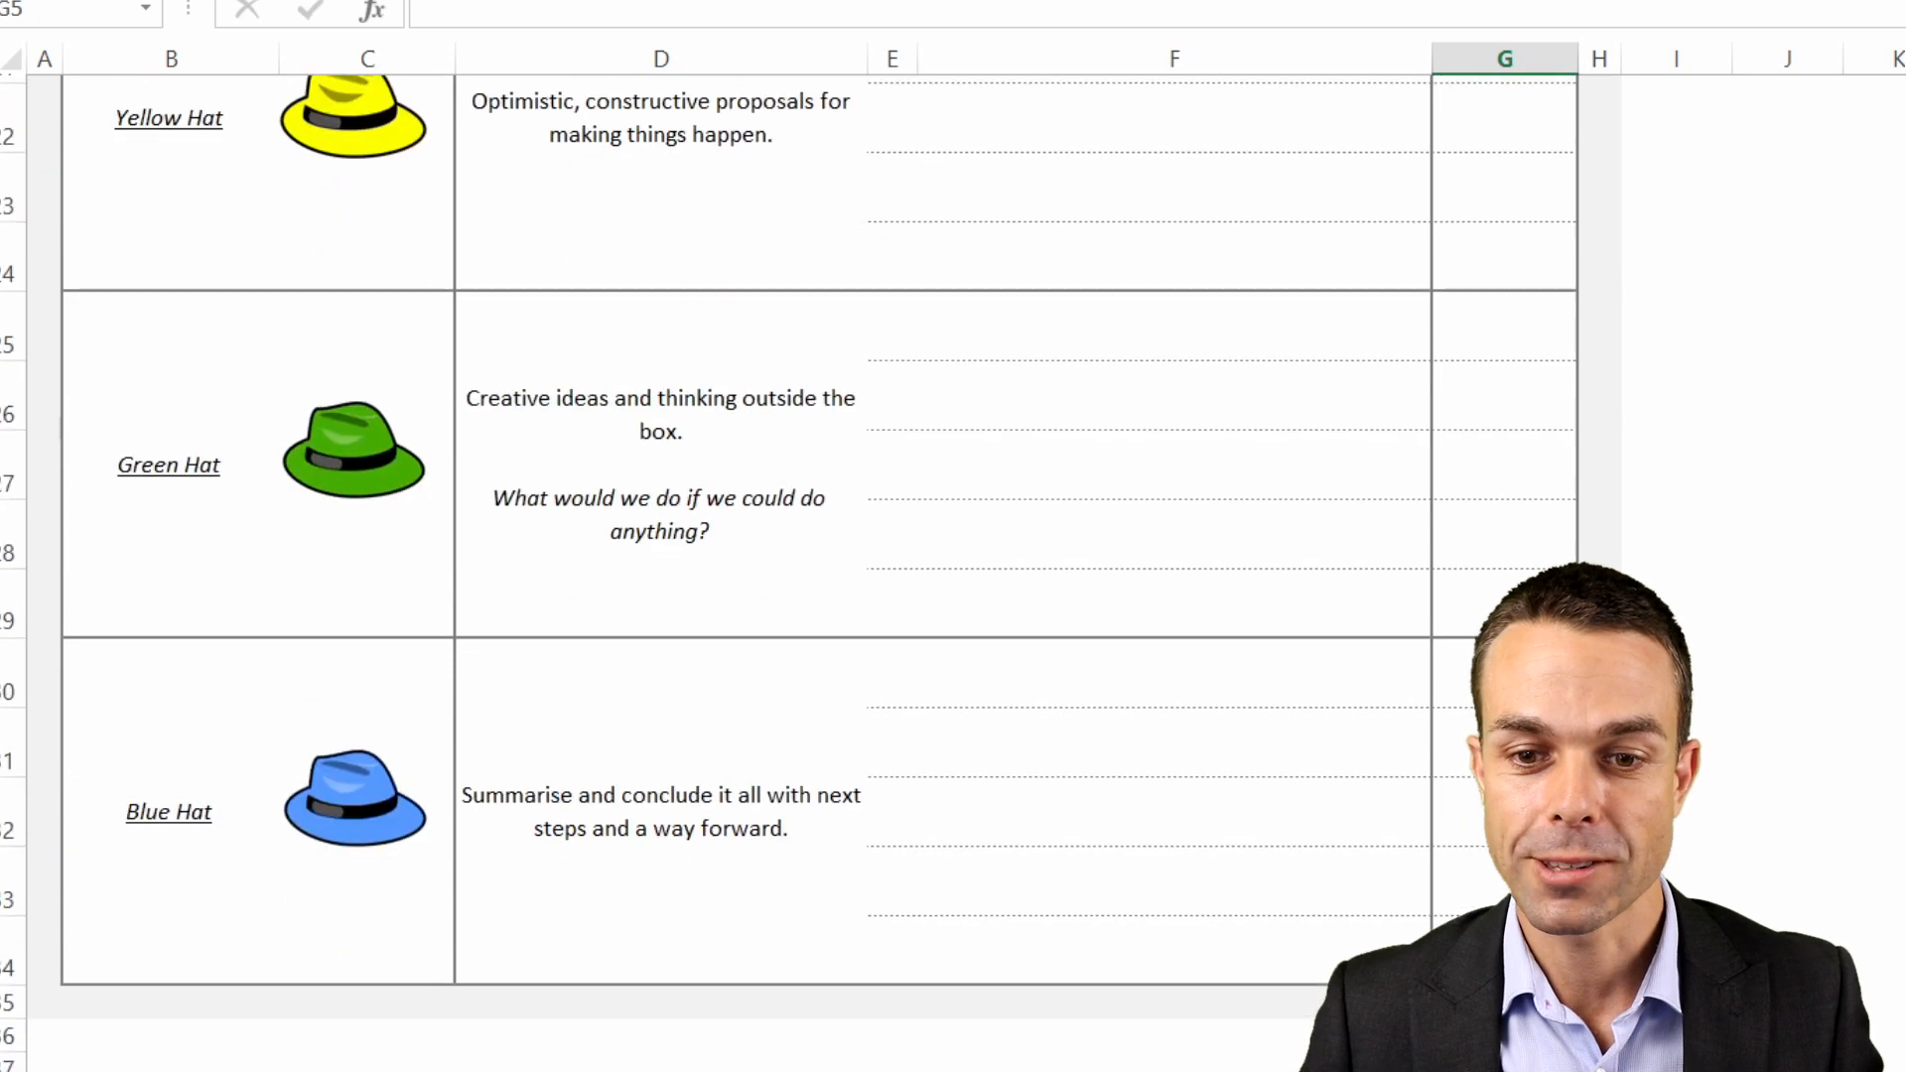
click(1104, 91)
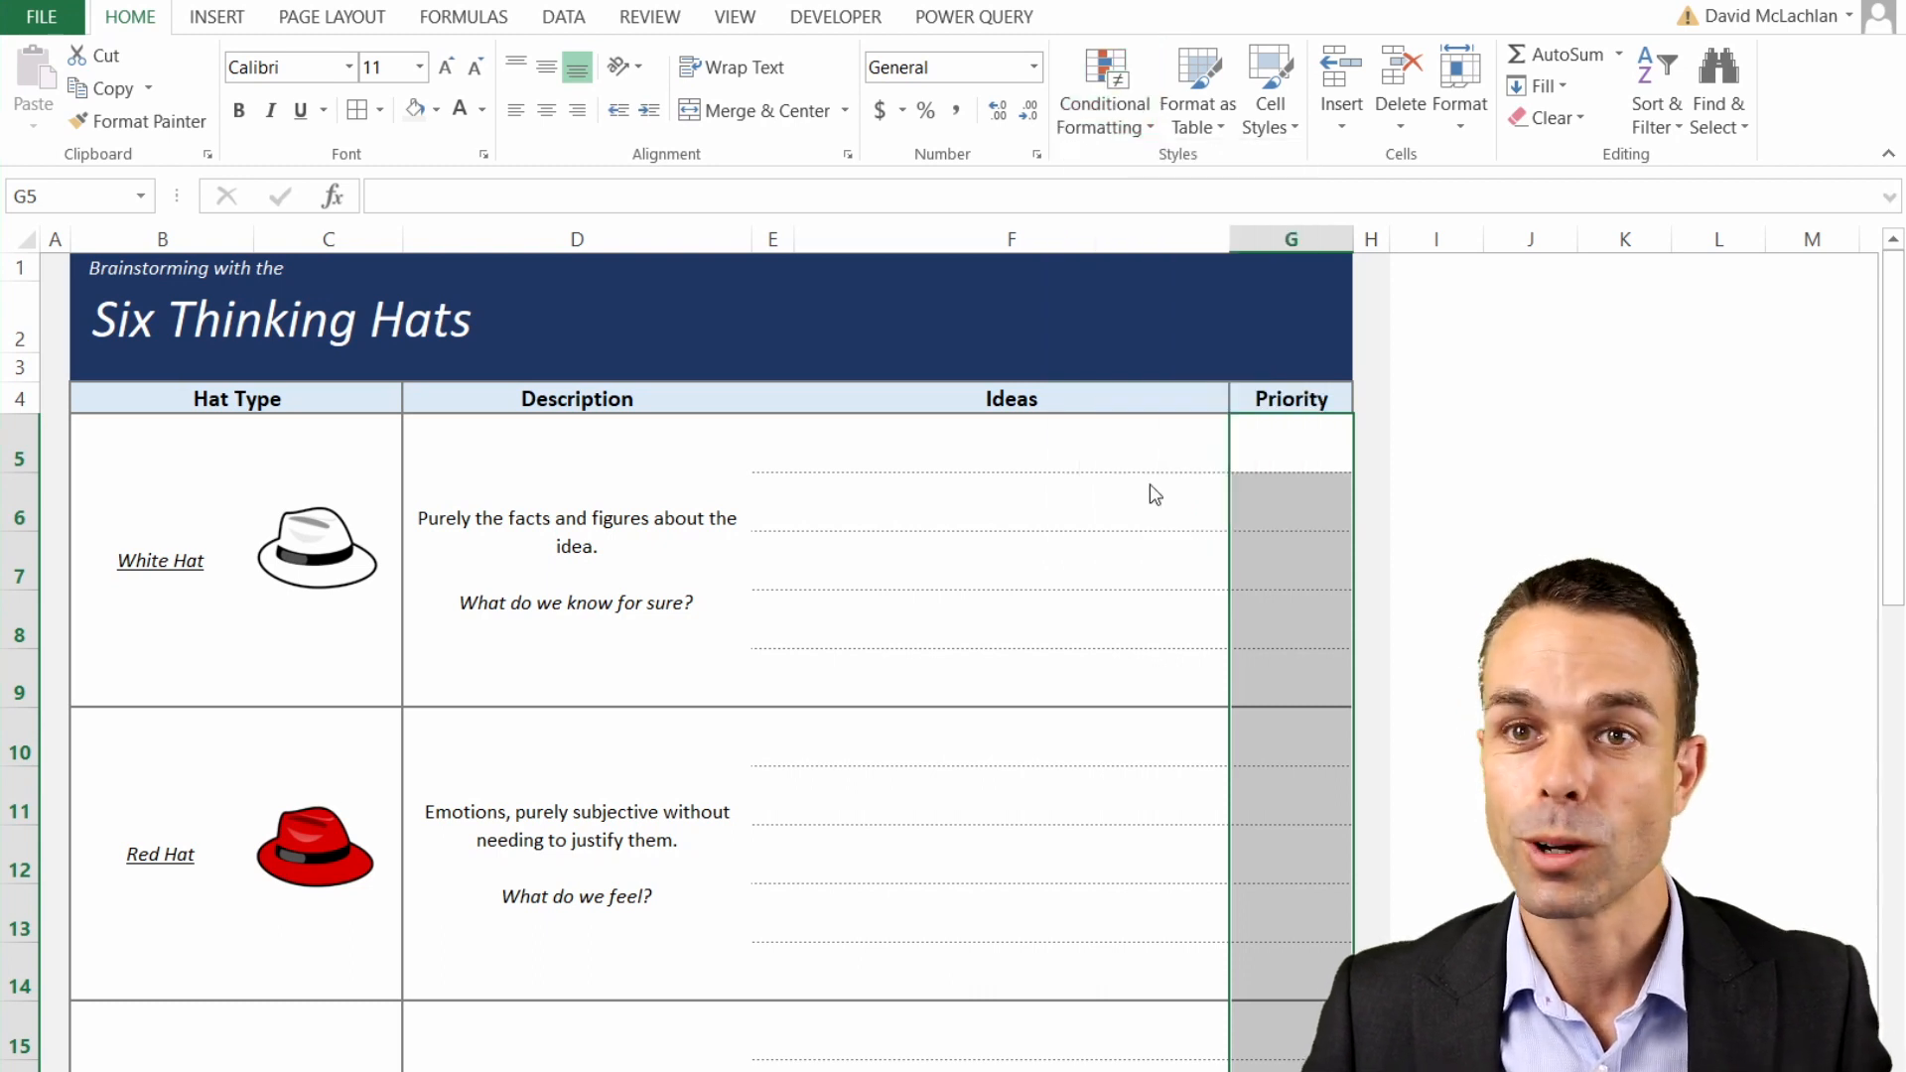
- Apply a 2-color scale rule to the Priority cells, pale green minimum to orange maximum
click(1104, 88)
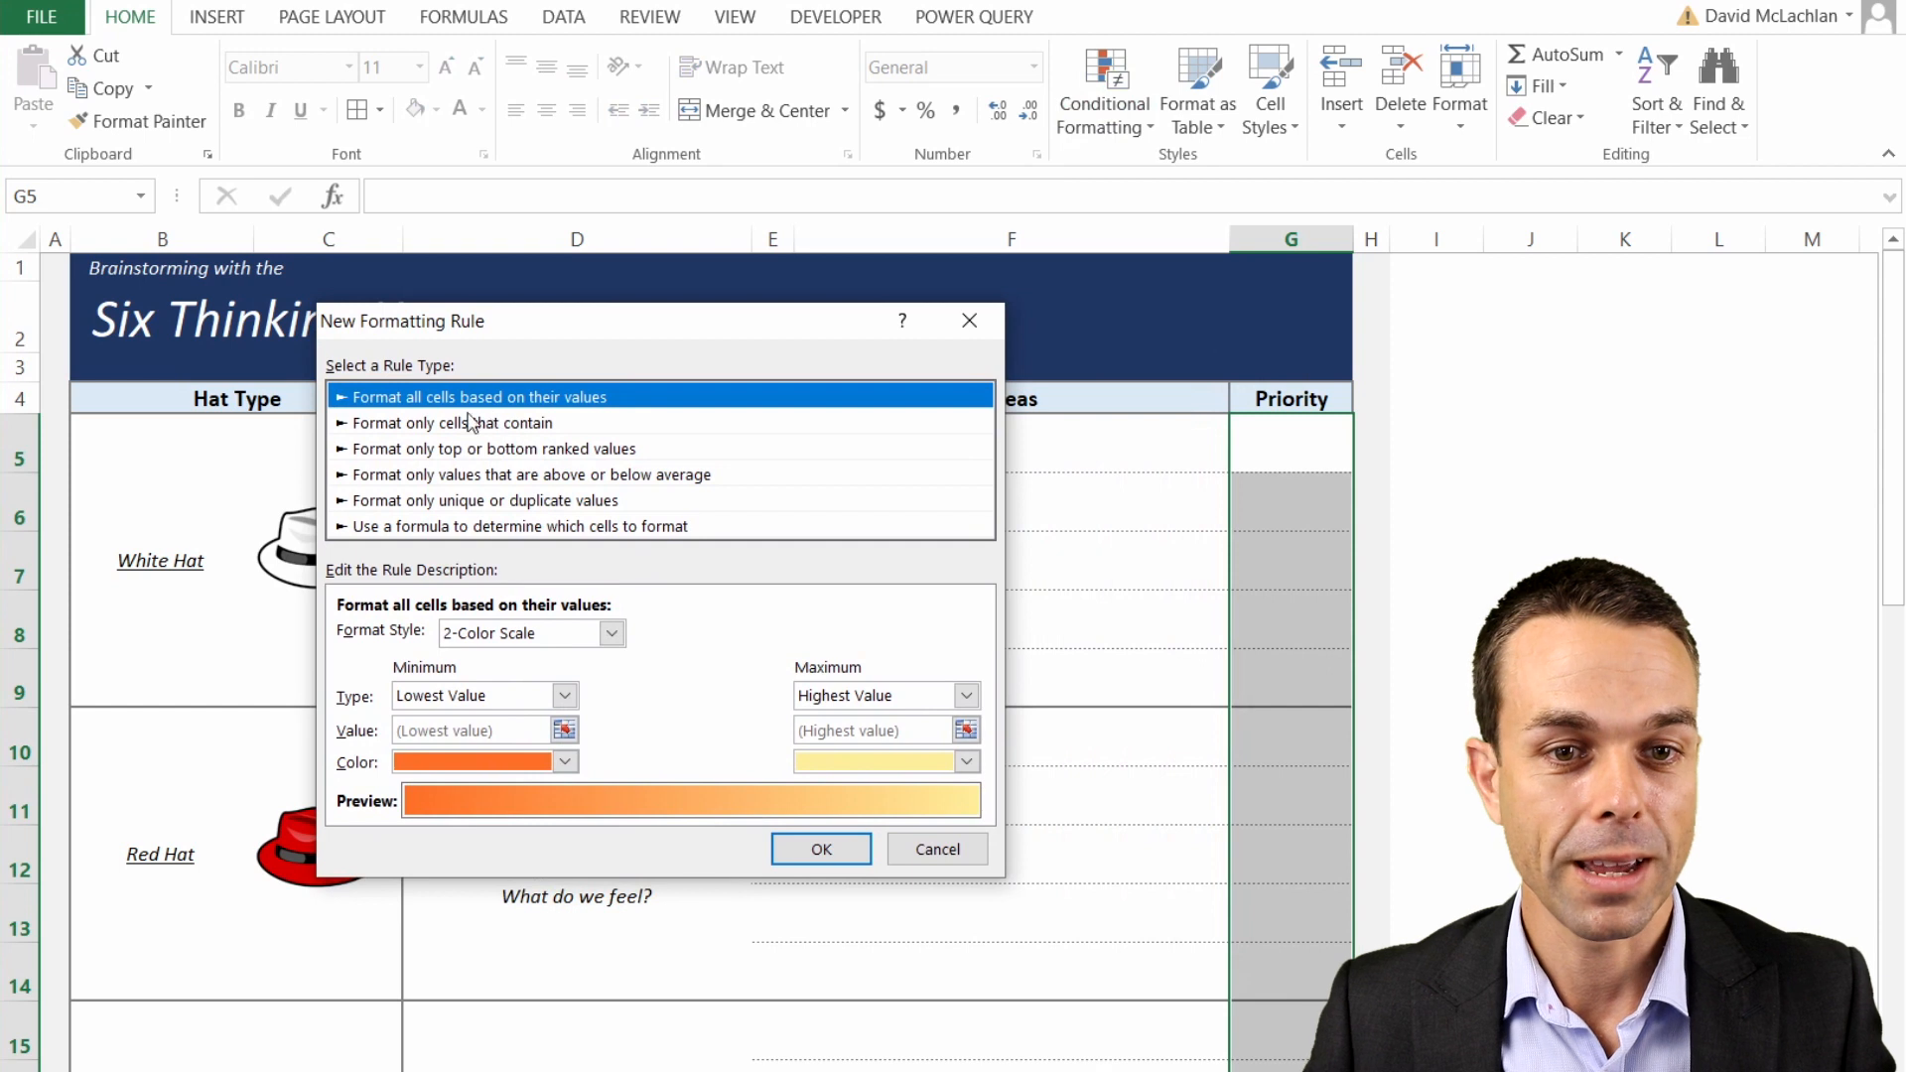
mouse_move(545, 410)
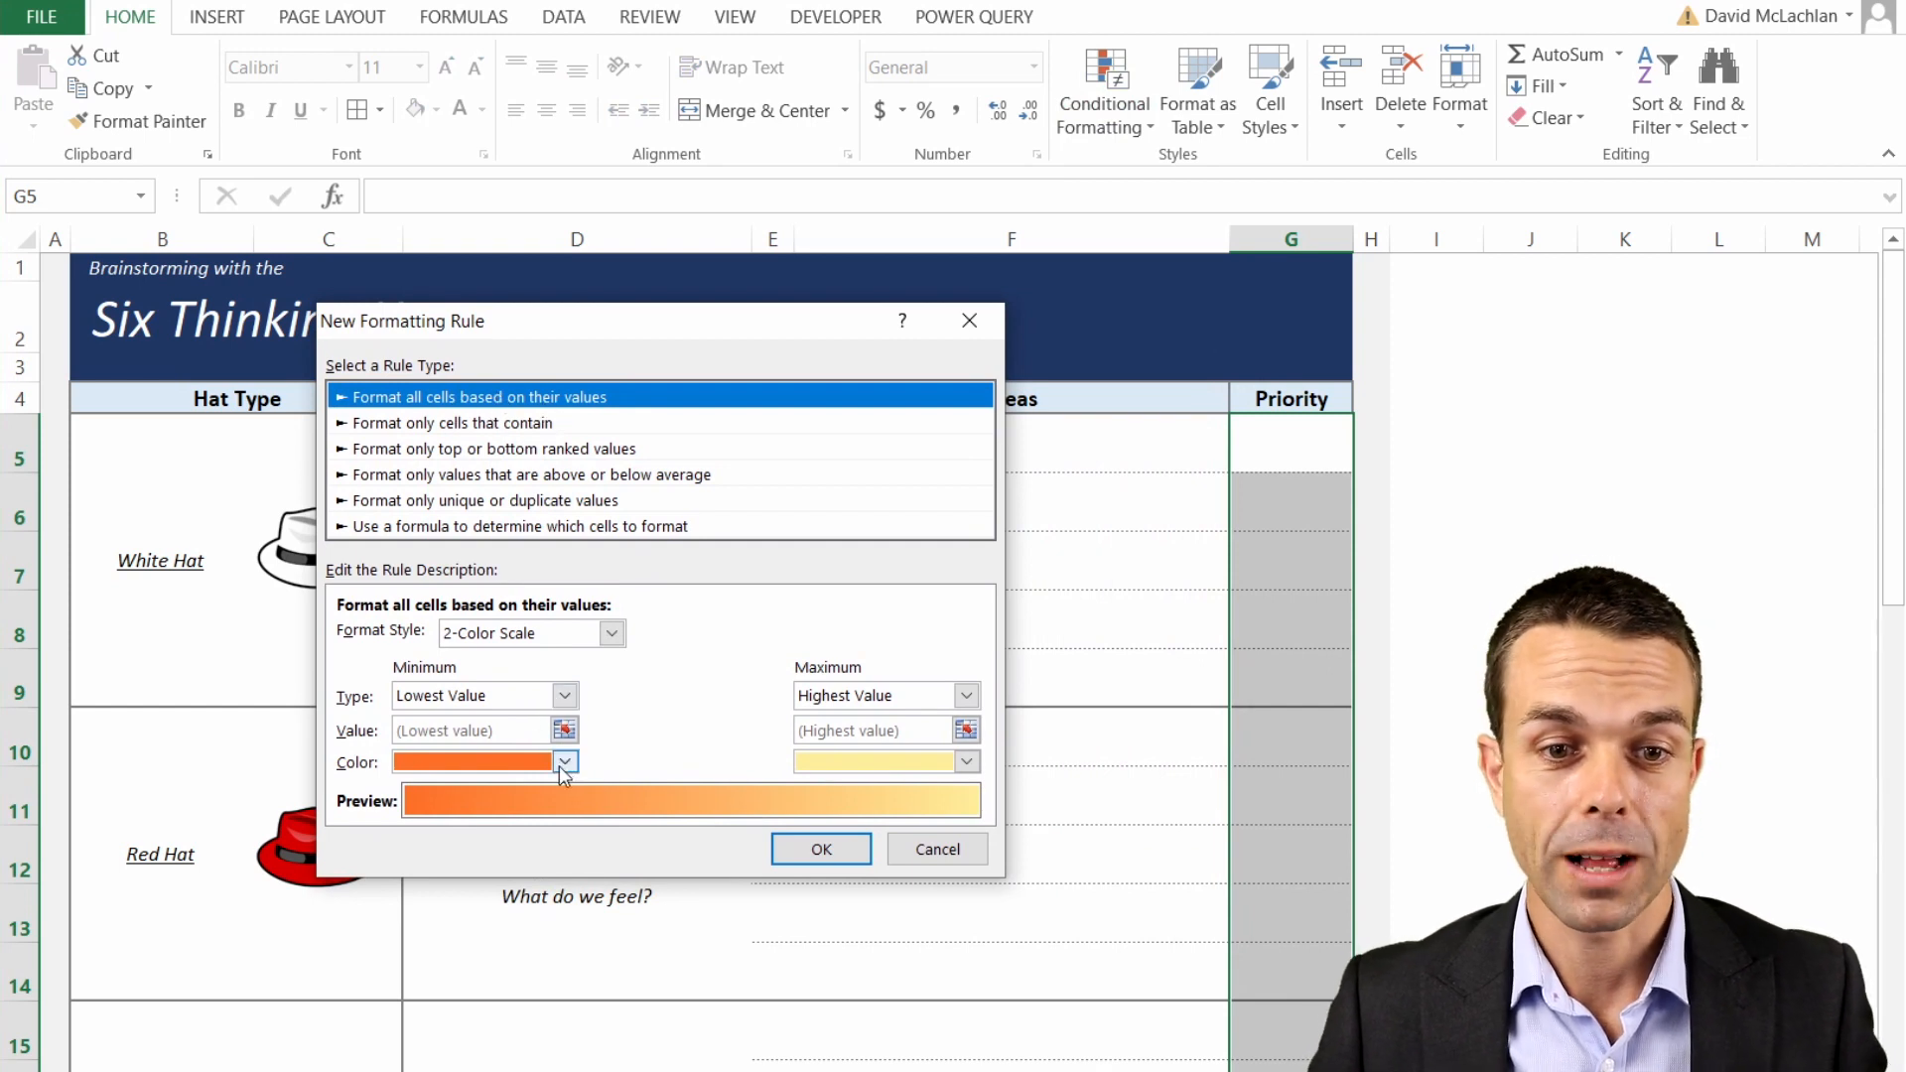
click(563, 761)
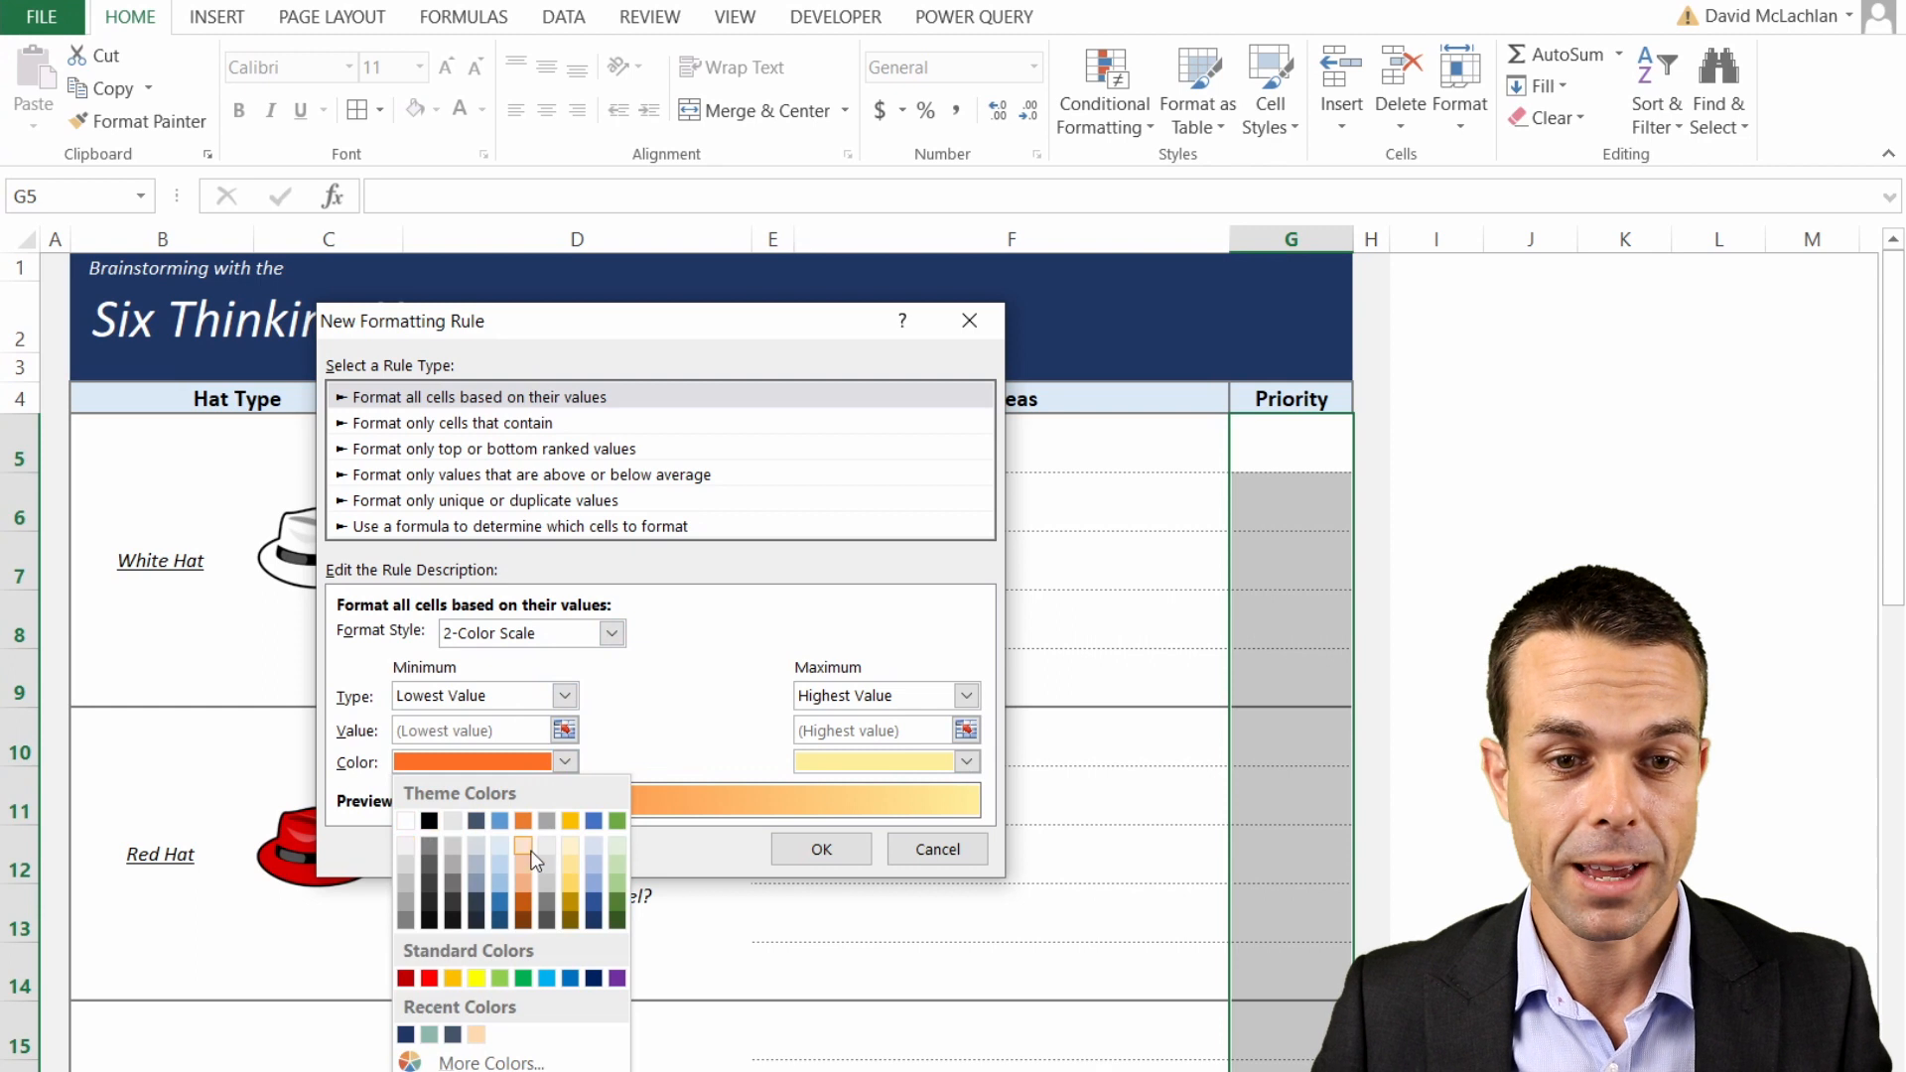
click(536, 851)
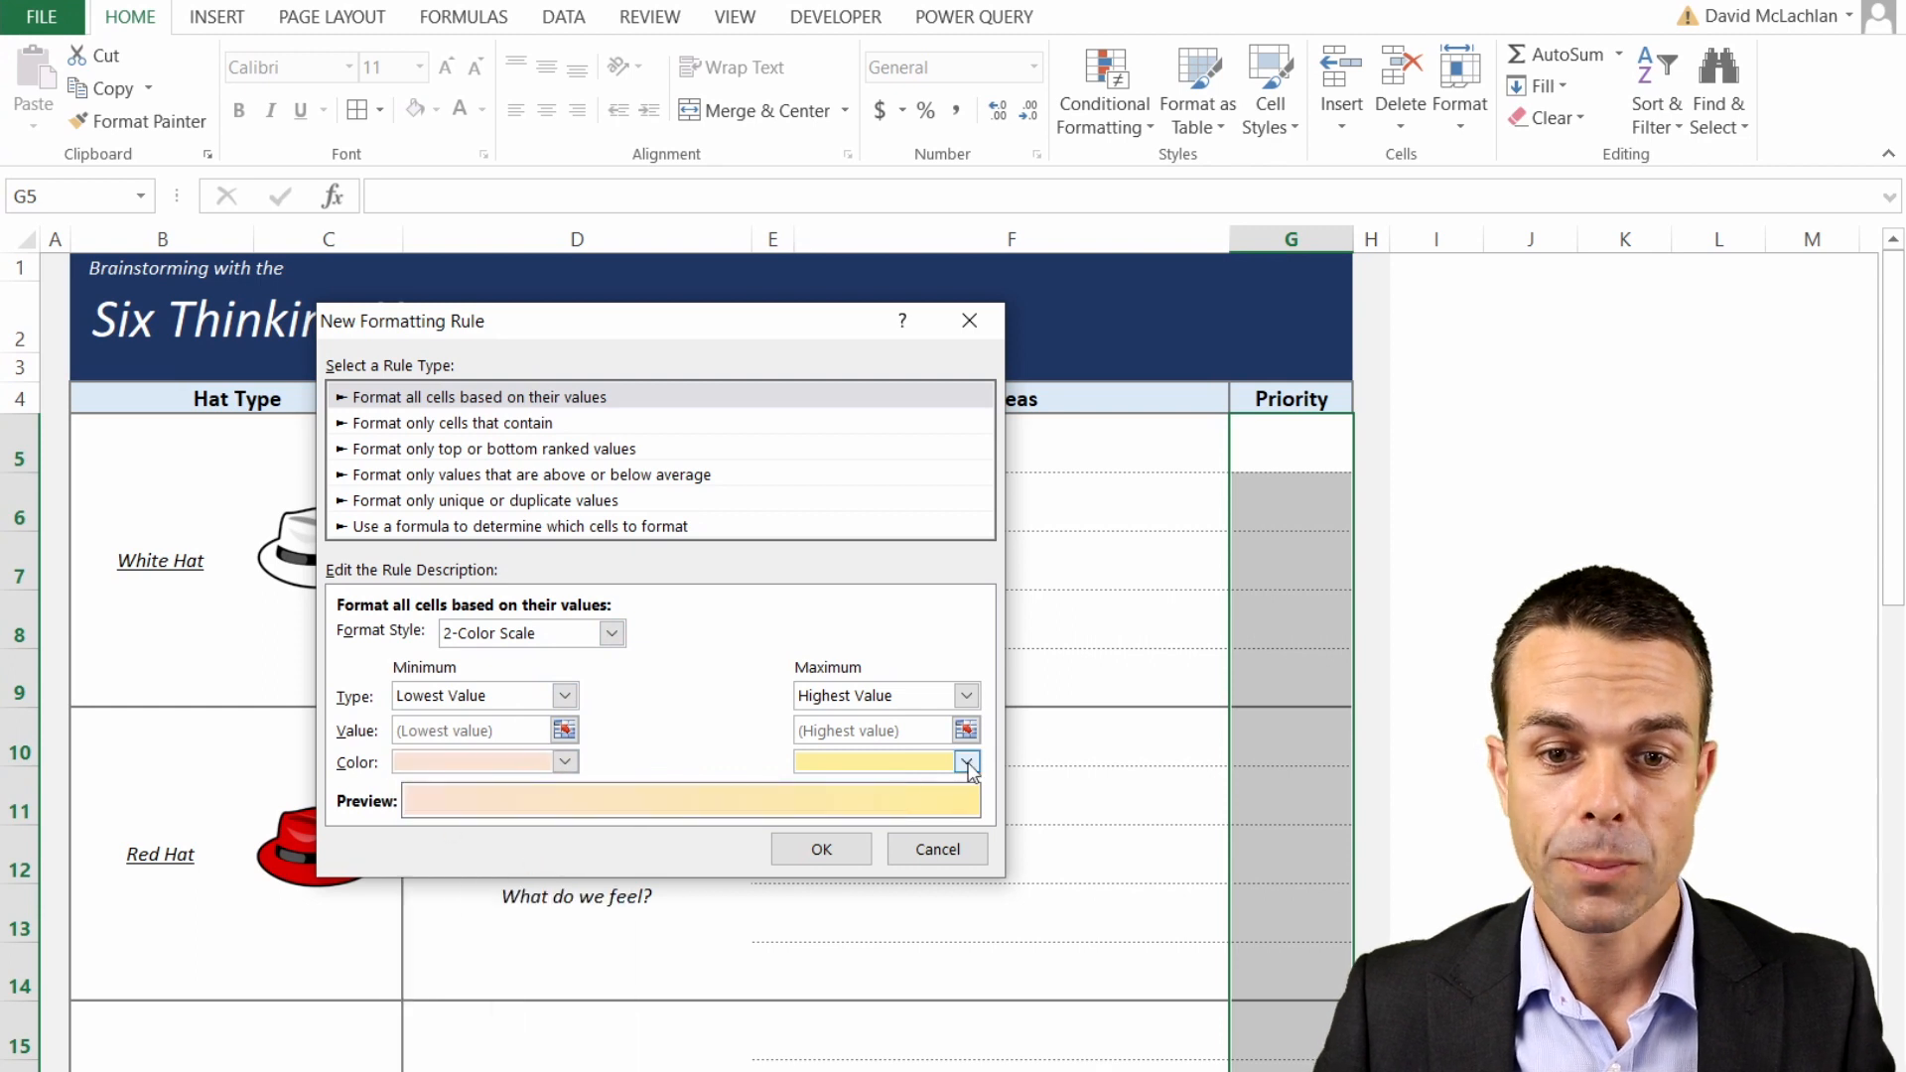
click(966, 759)
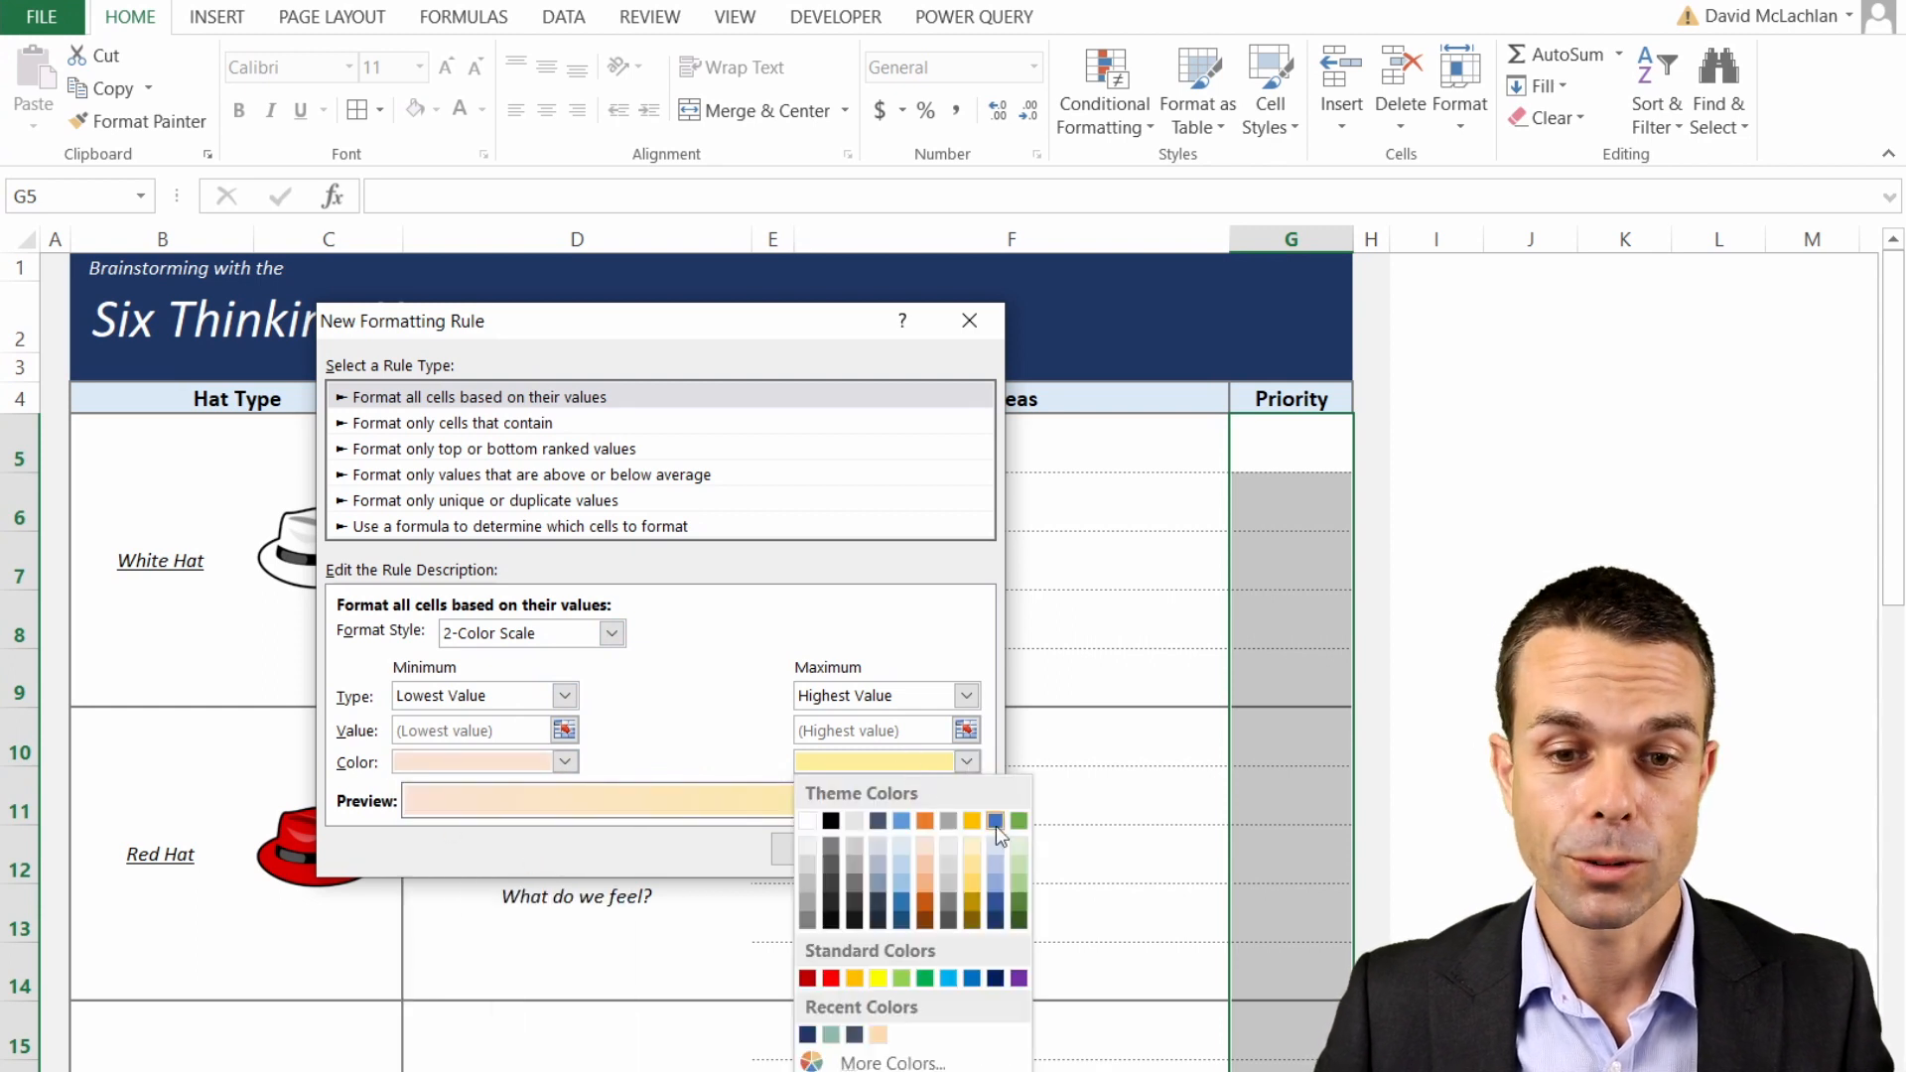
click(563, 762)
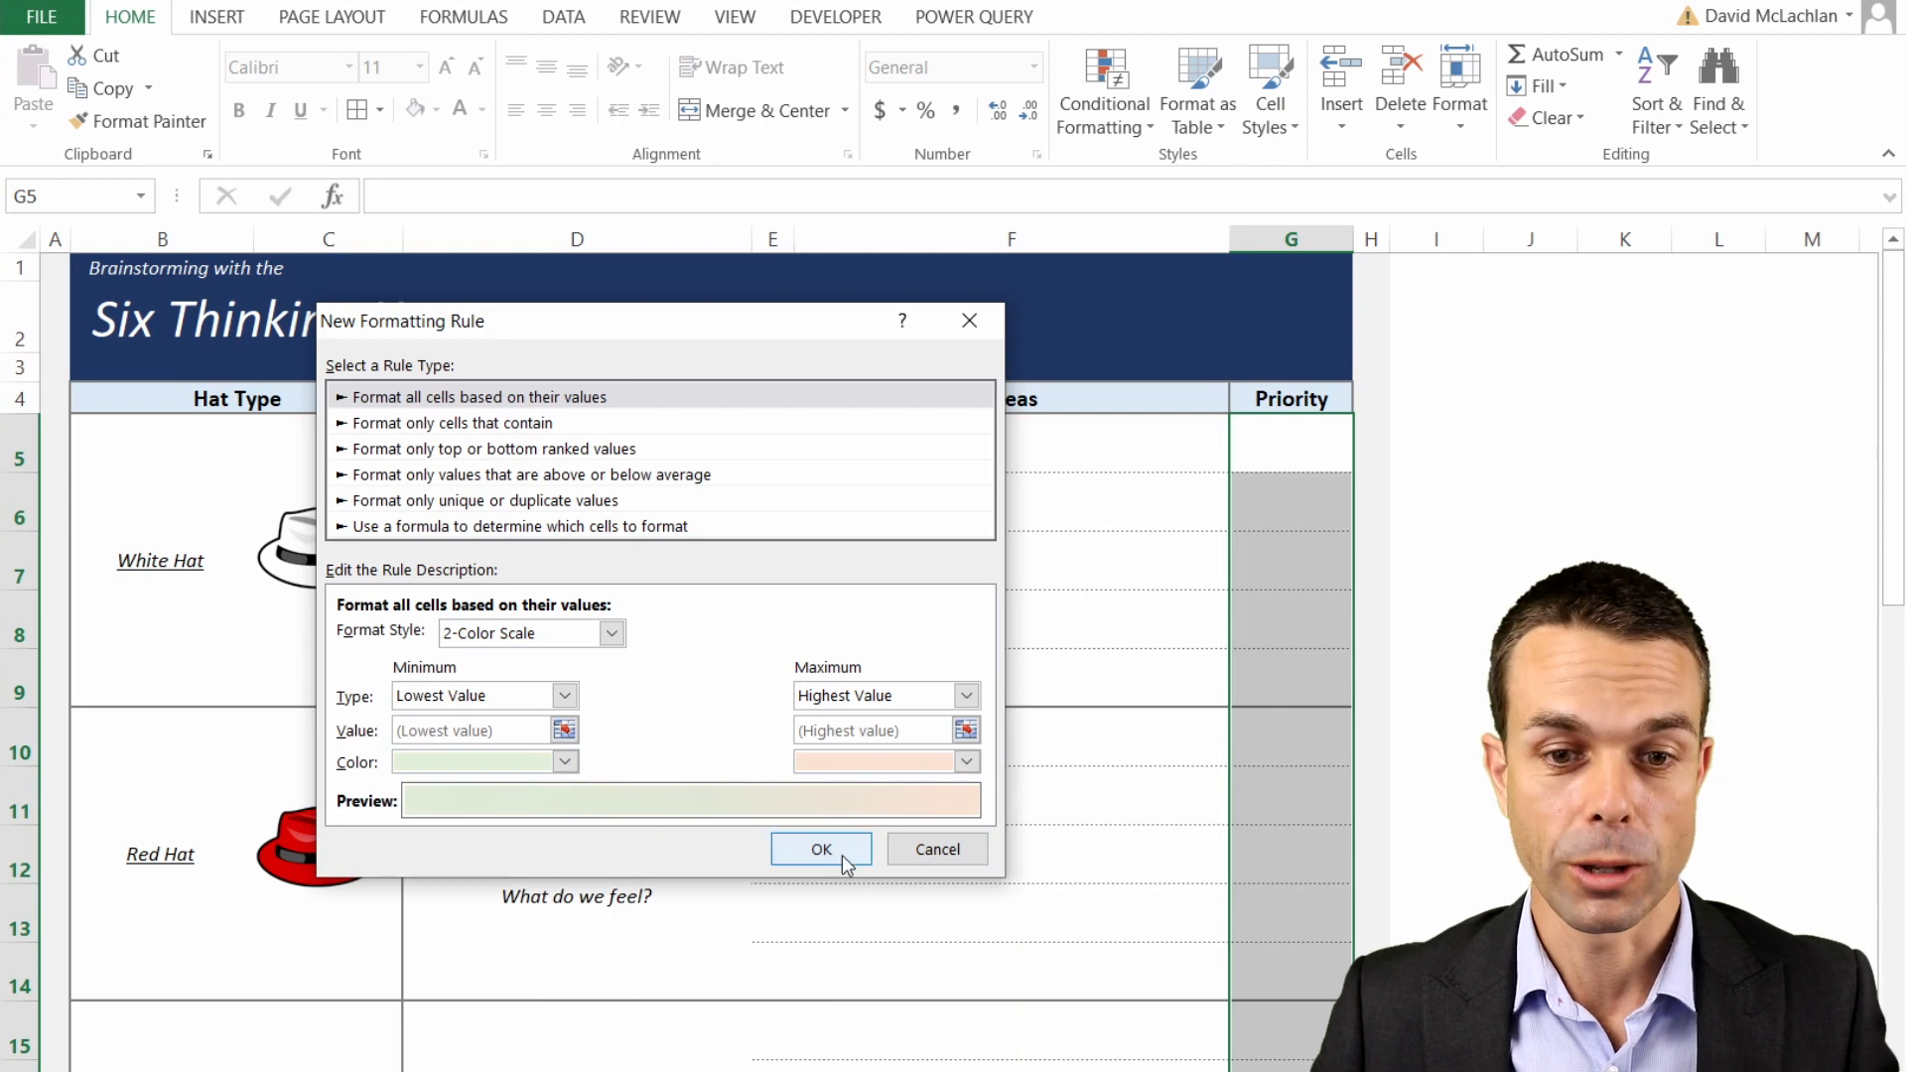
click(821, 849)
text(1)
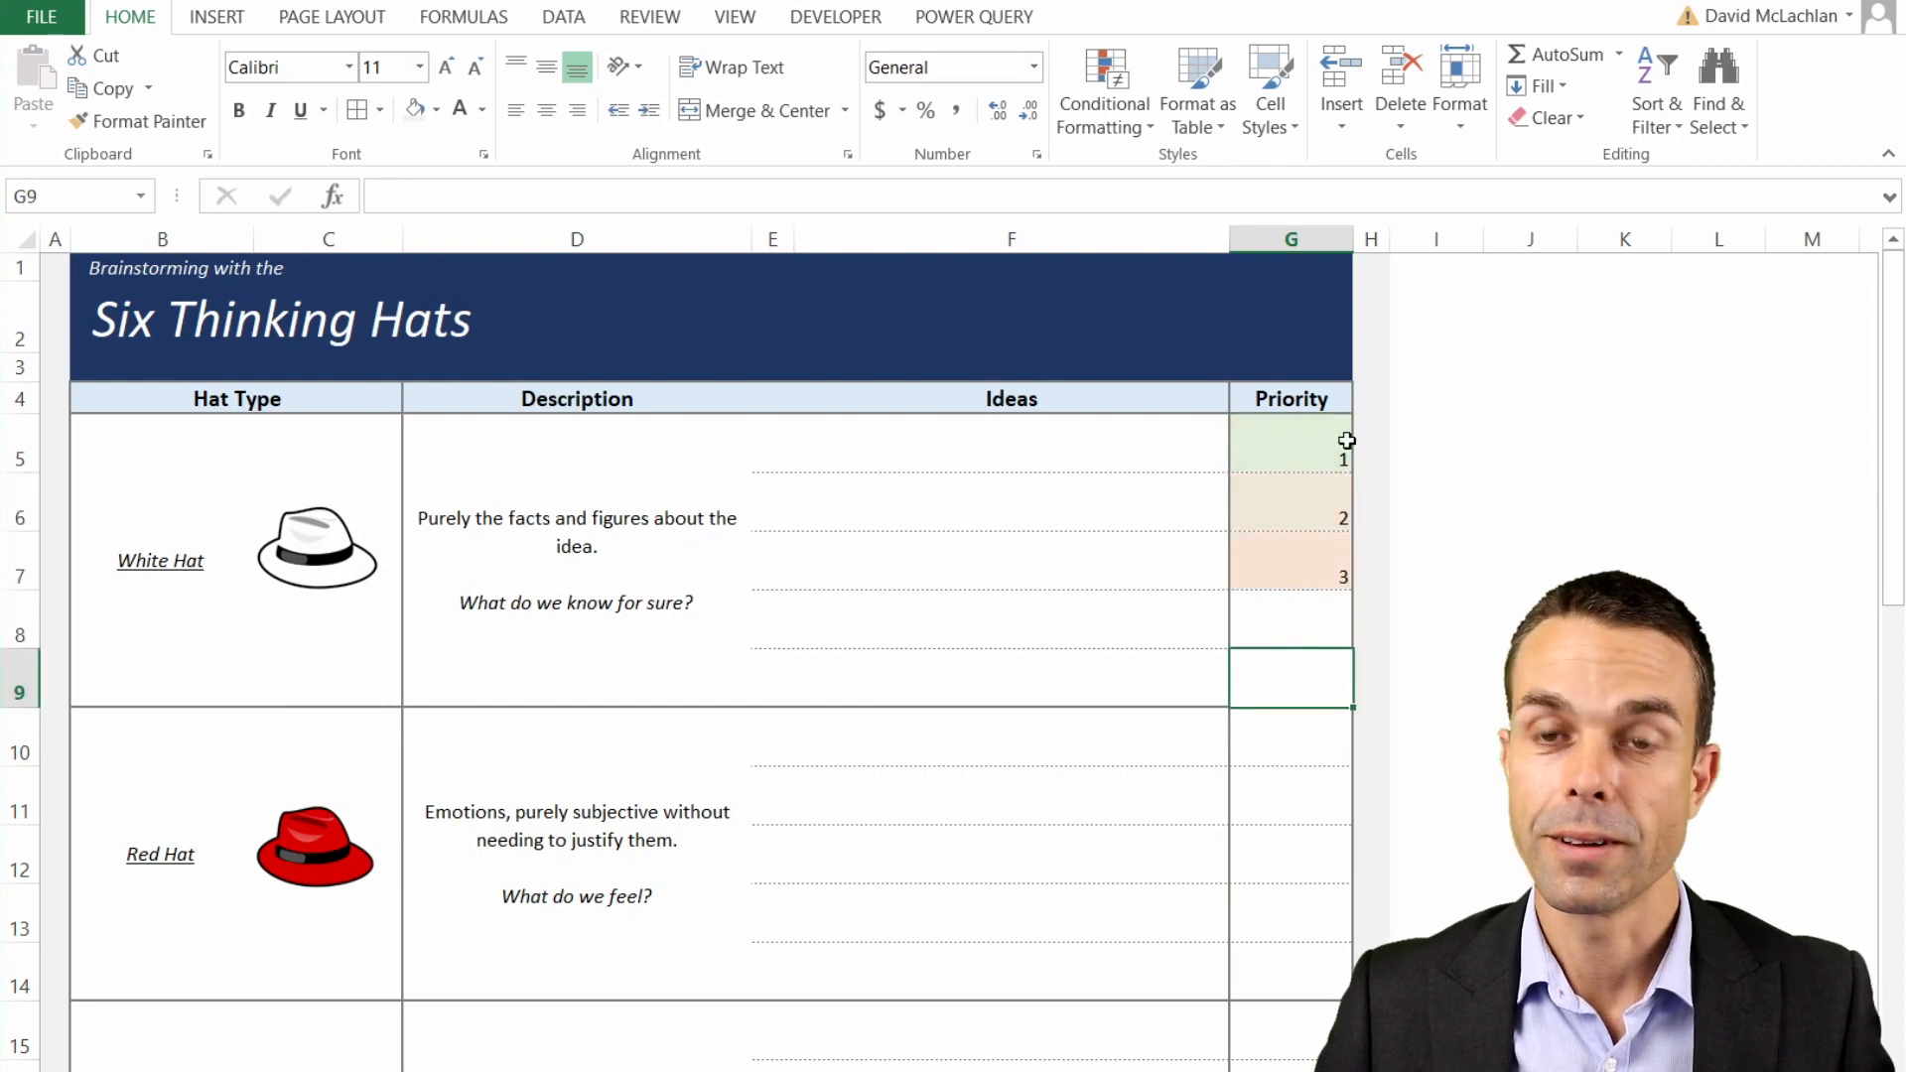
- Lighten the Priority numbers' font colour and deselect the column to view the result
scroll(down, 3)
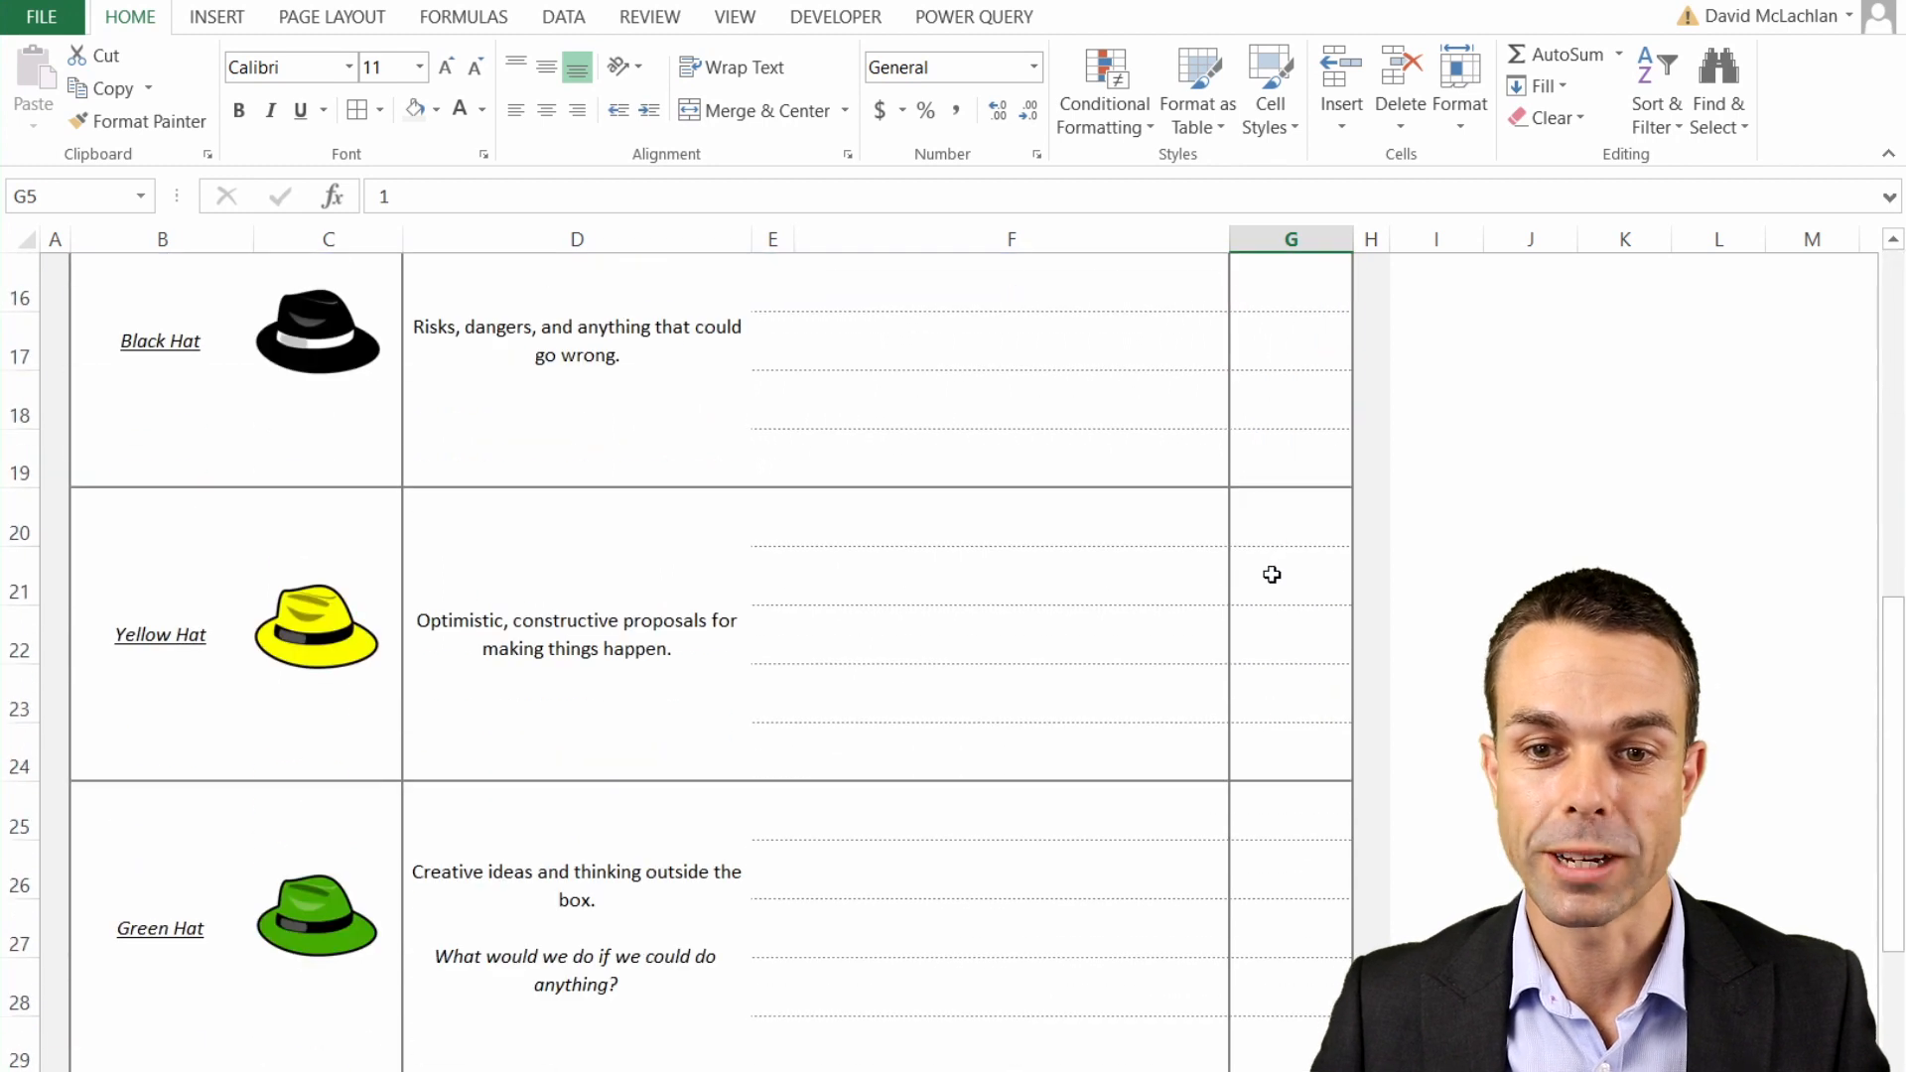
scroll(up, 3)
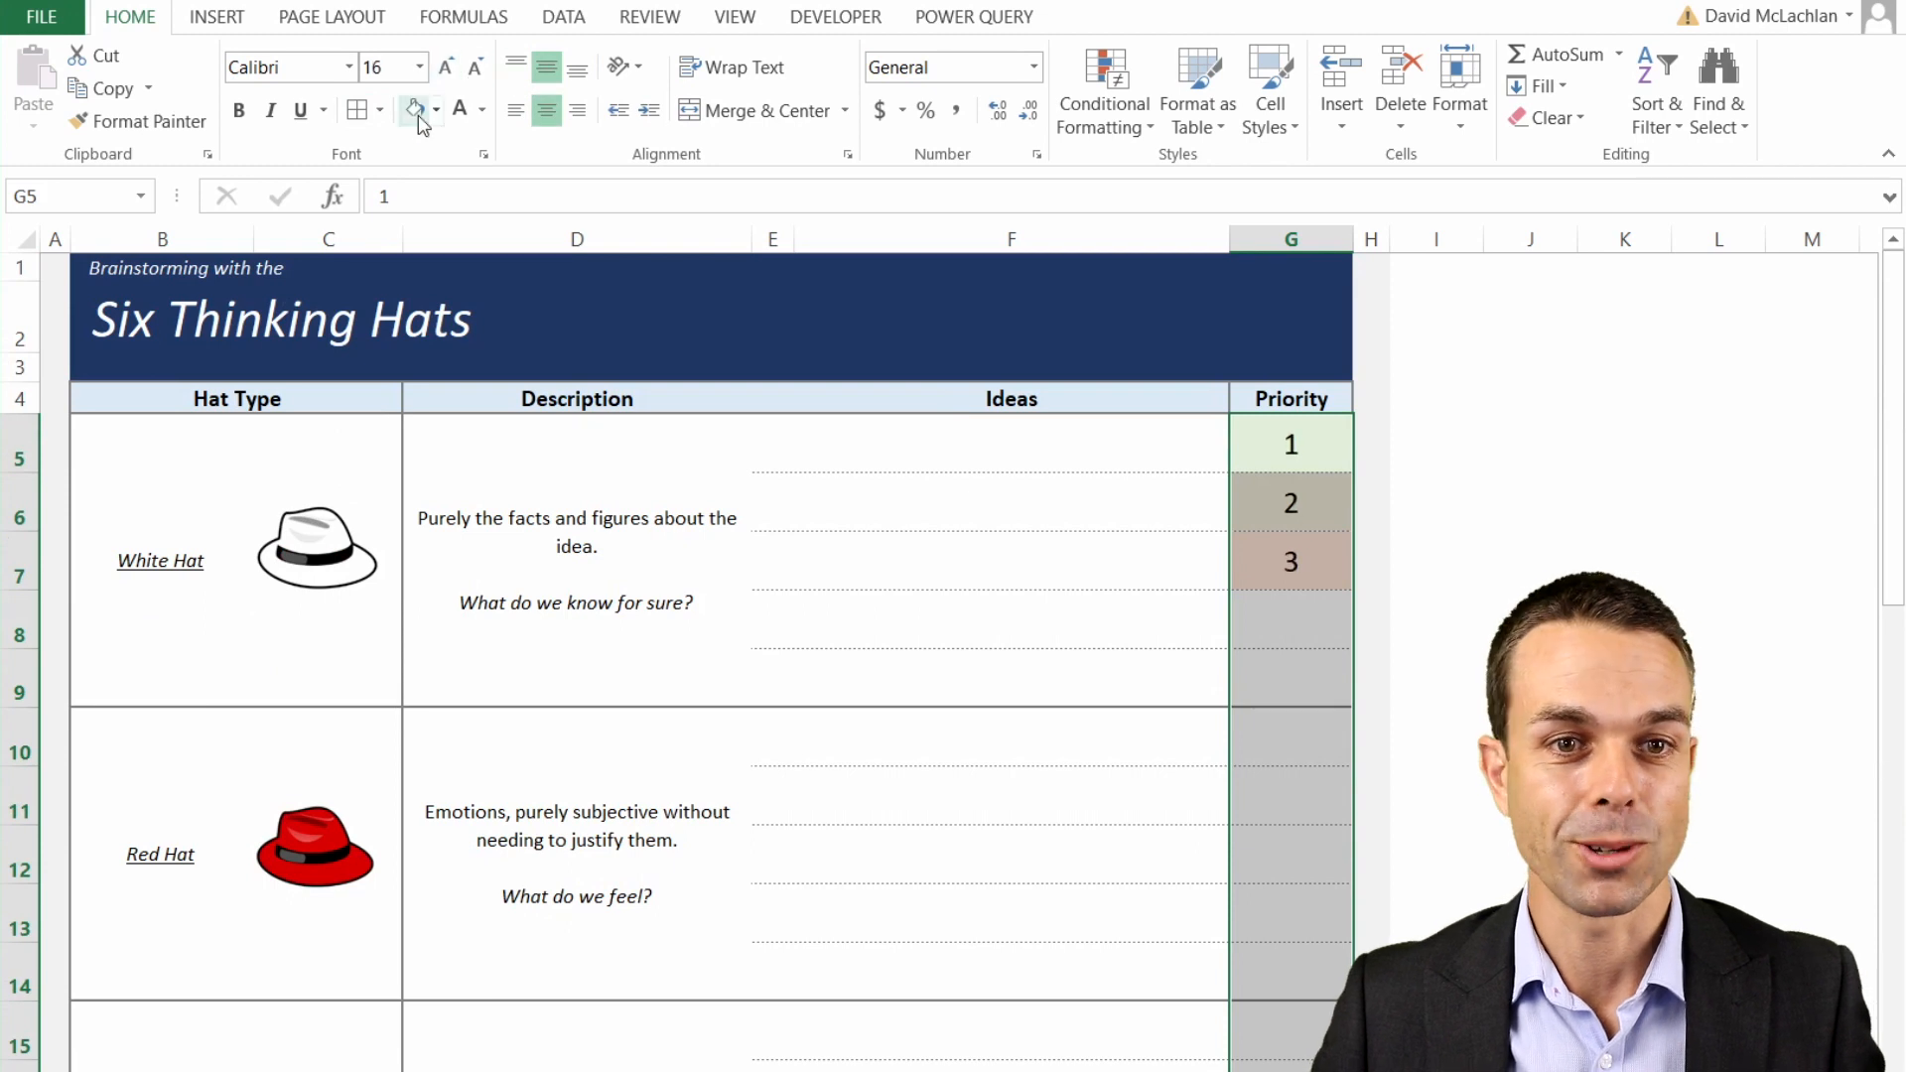
click(478, 111)
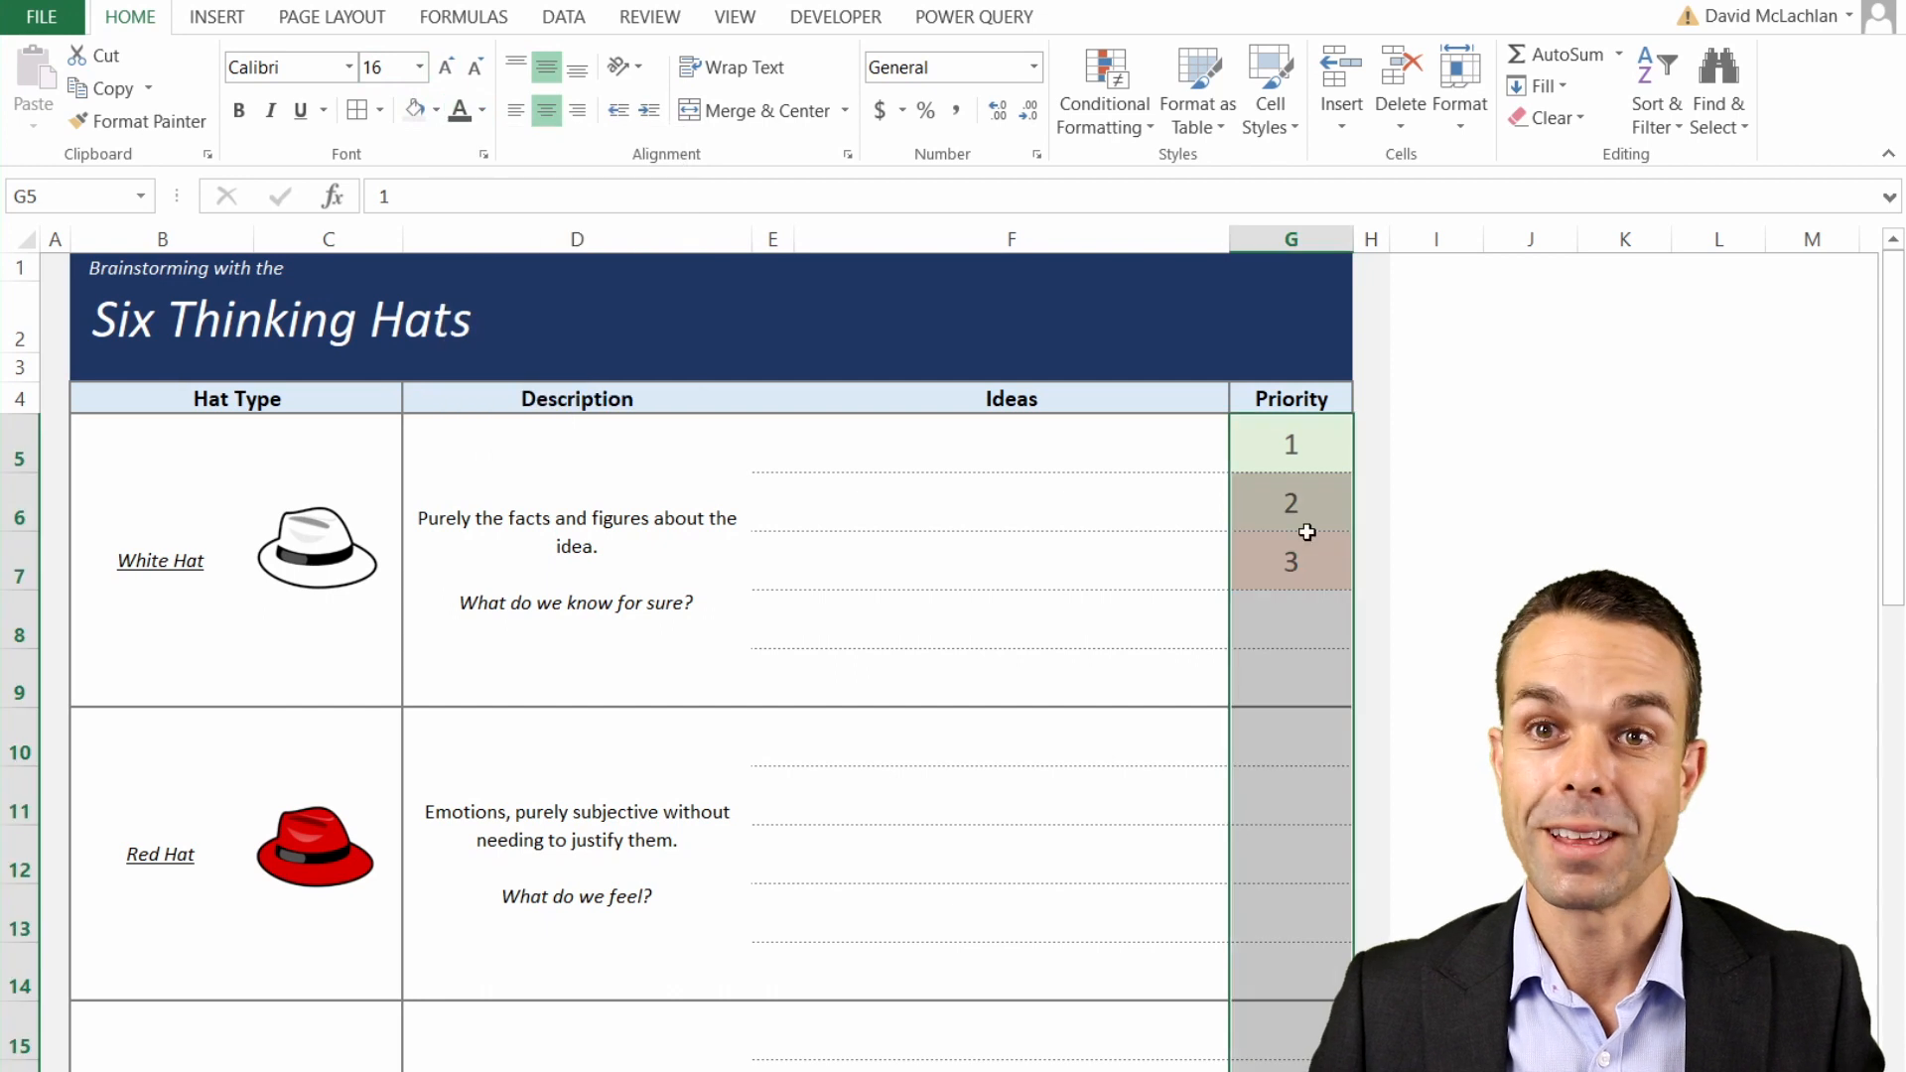
click(1009, 503)
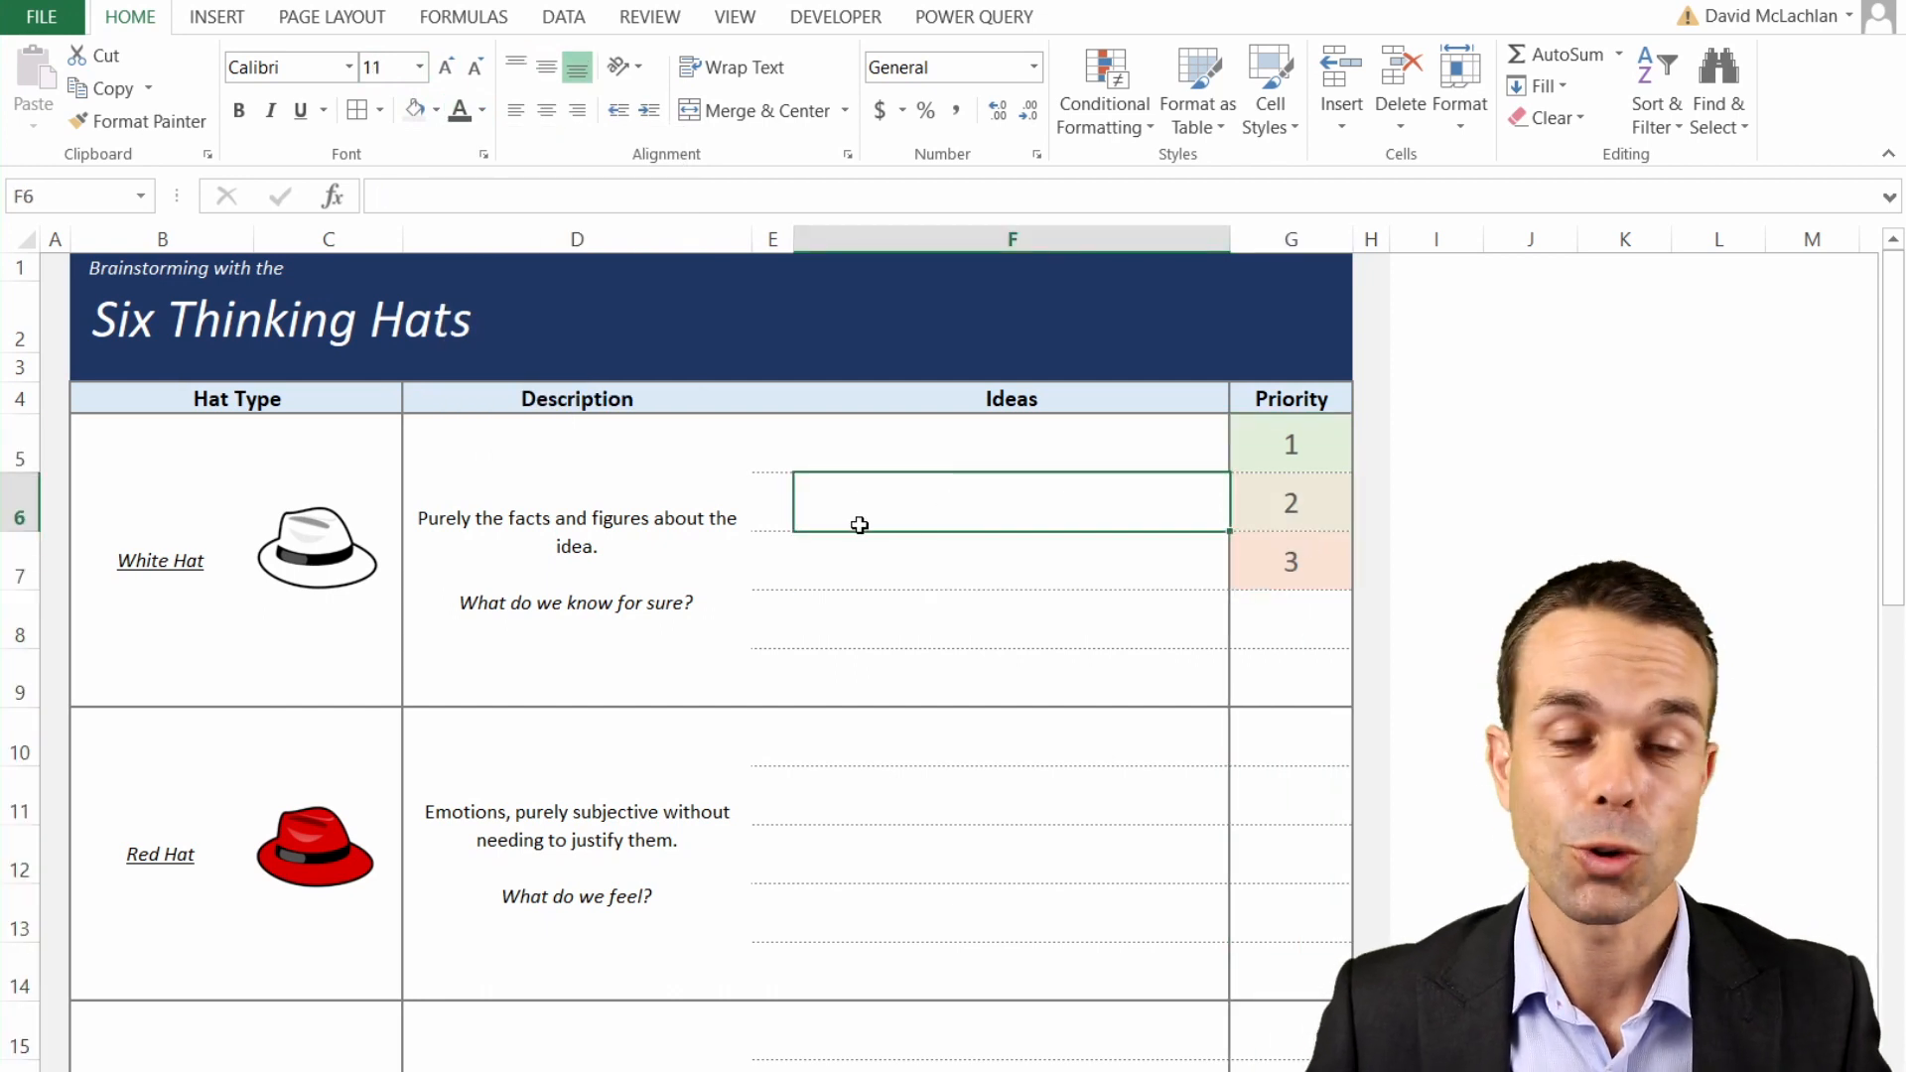
mouse_move(829, 537)
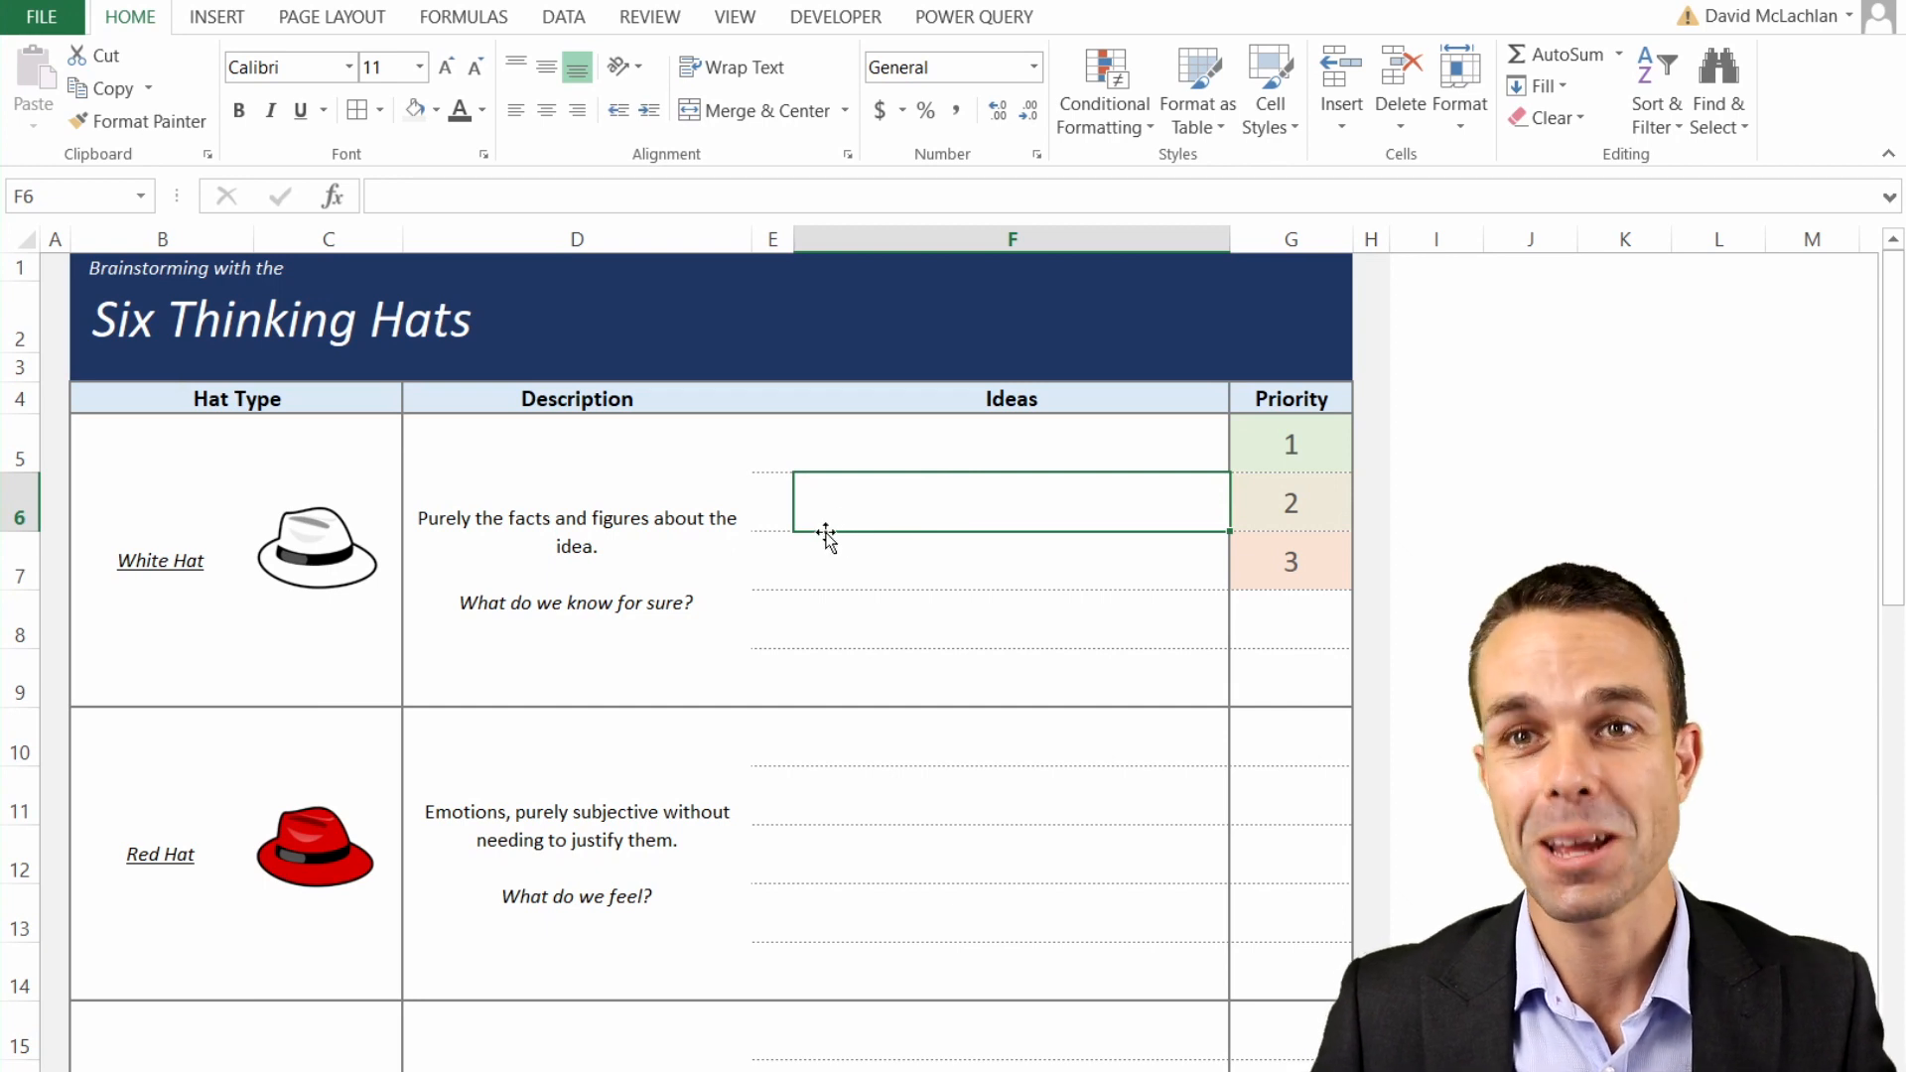
mouse_move(845, 551)
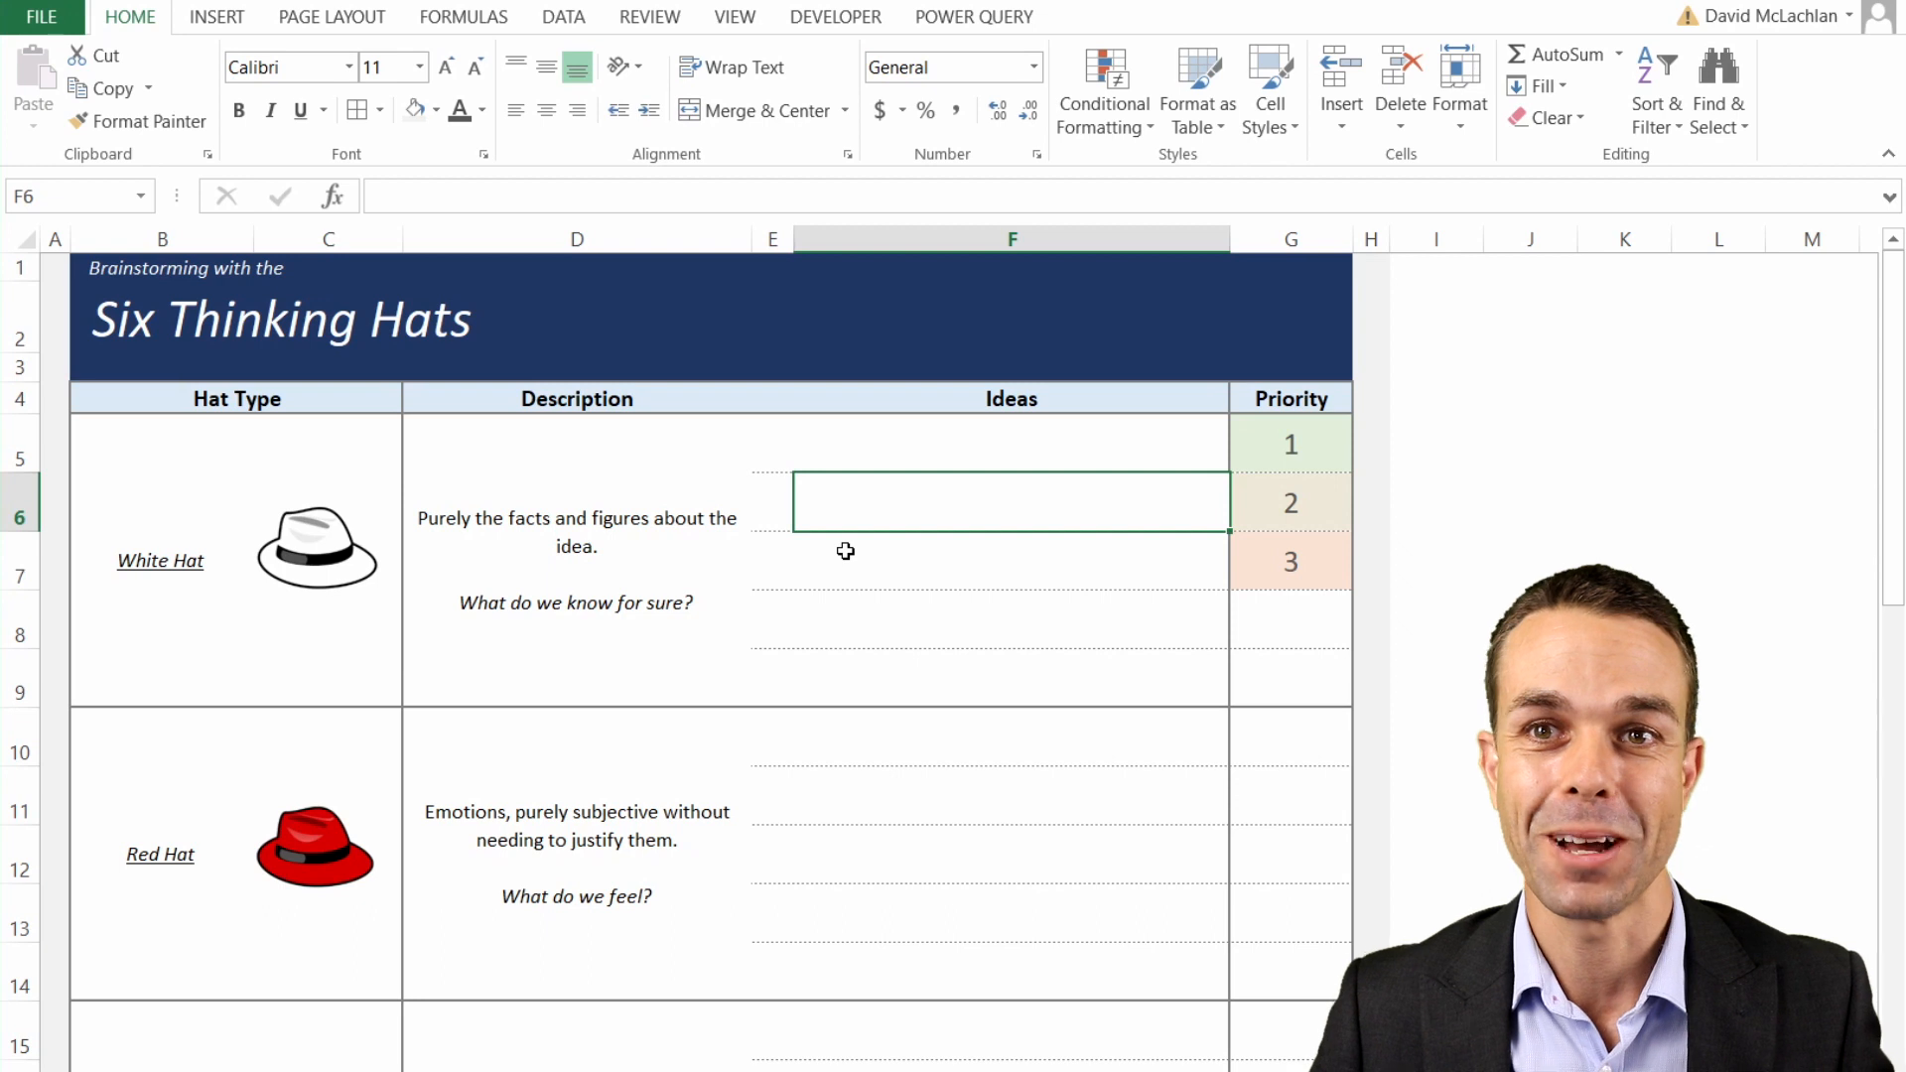
mouse_move(895, 554)
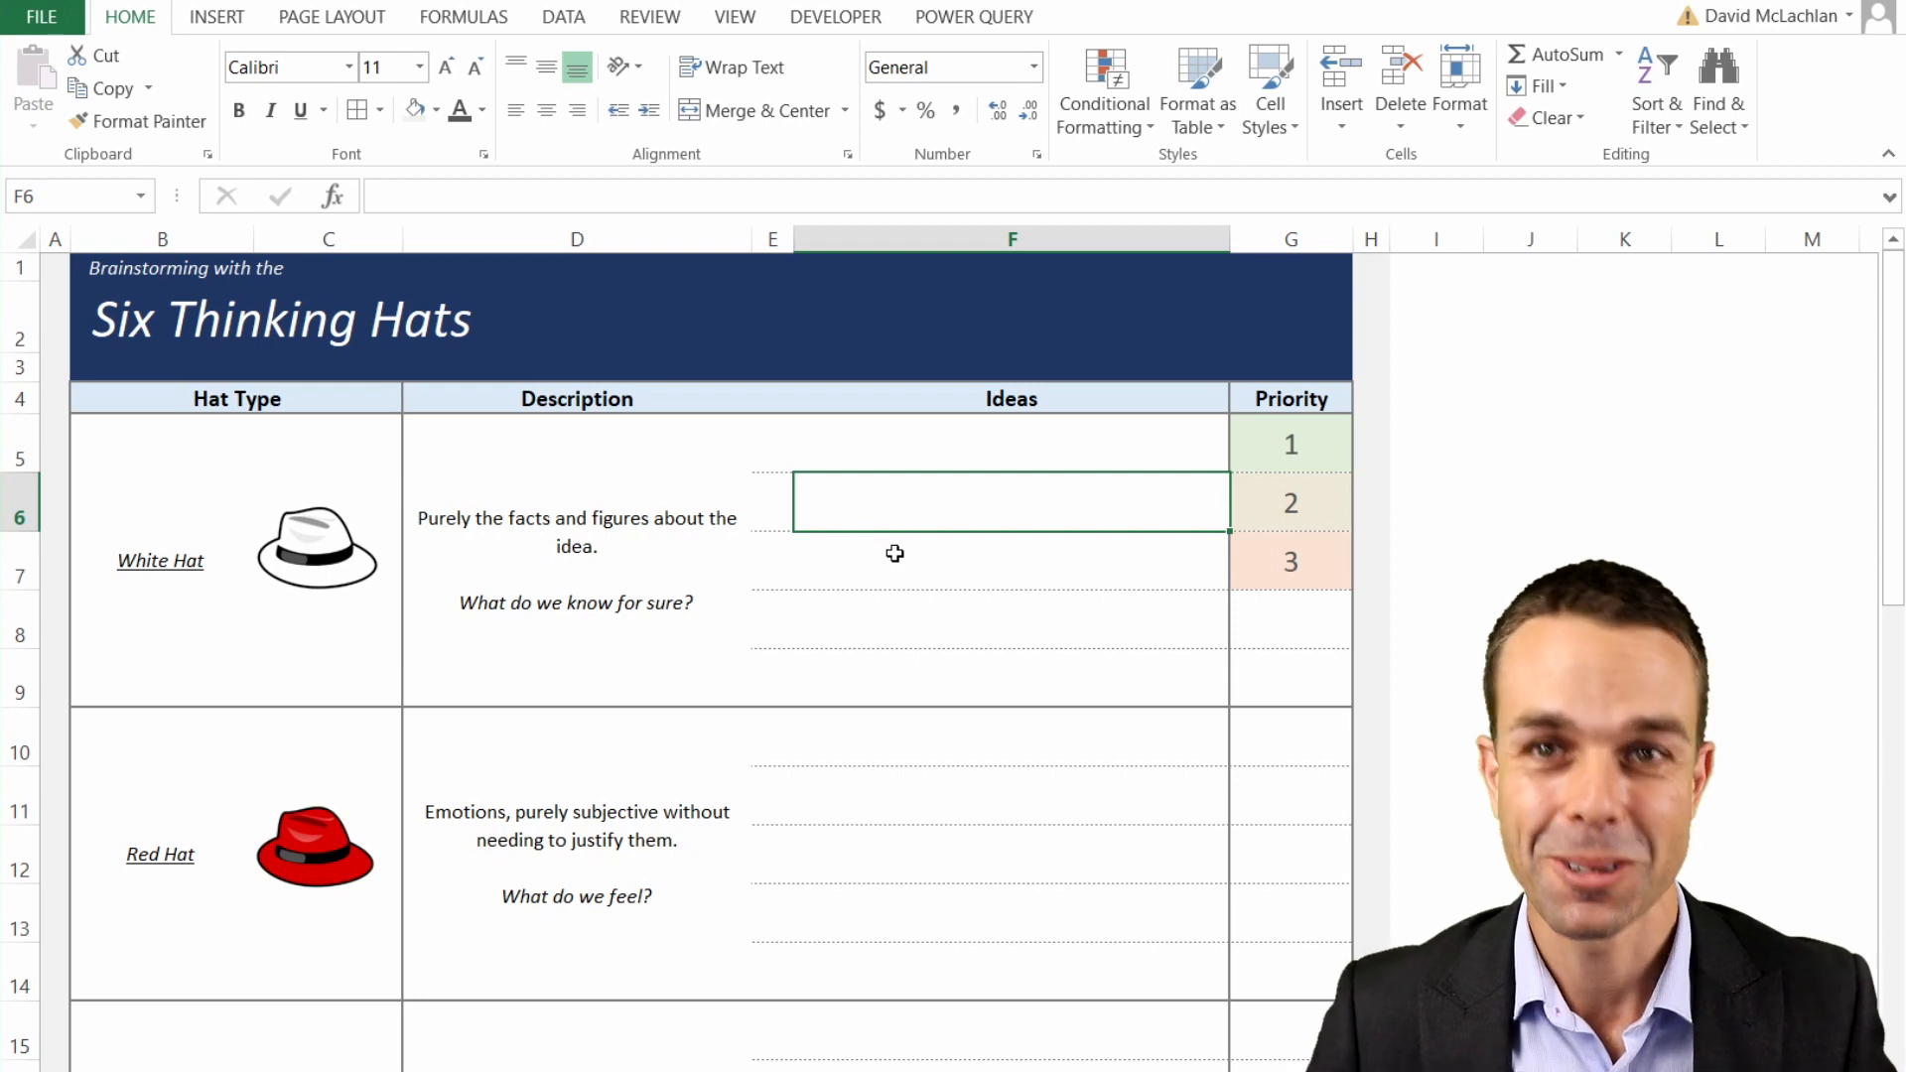